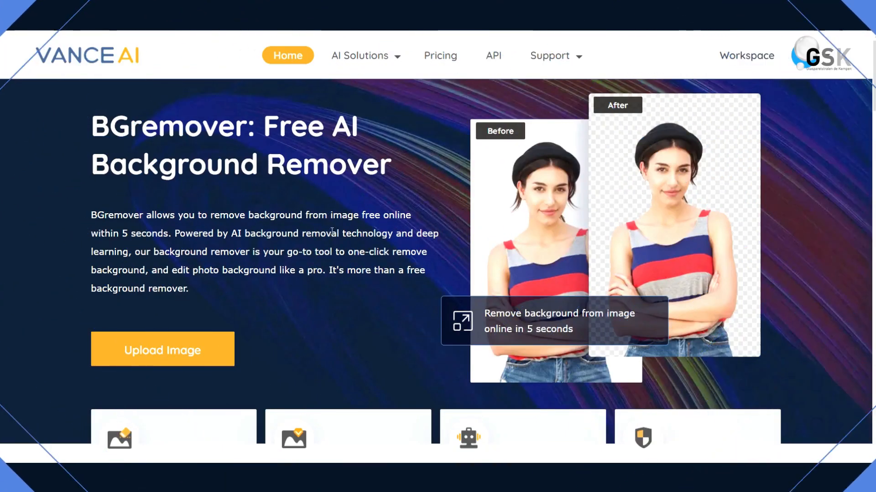
mouse_move(271, 189)
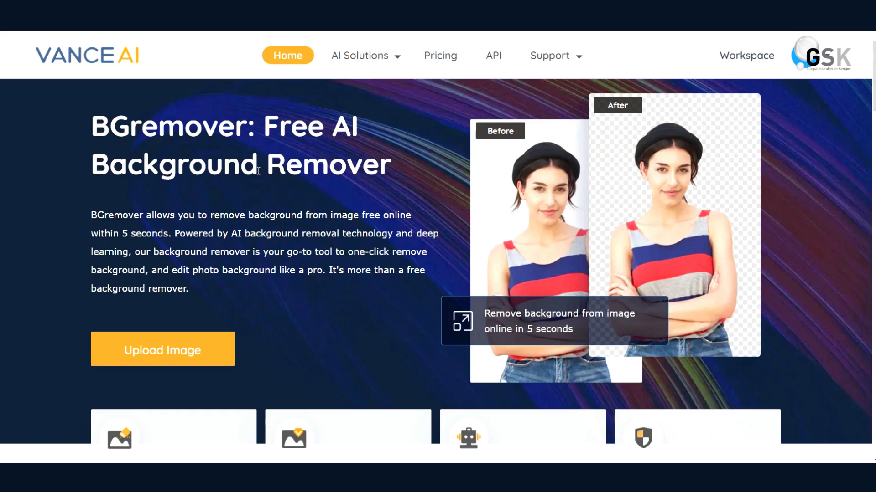
mouse_move(319, 77)
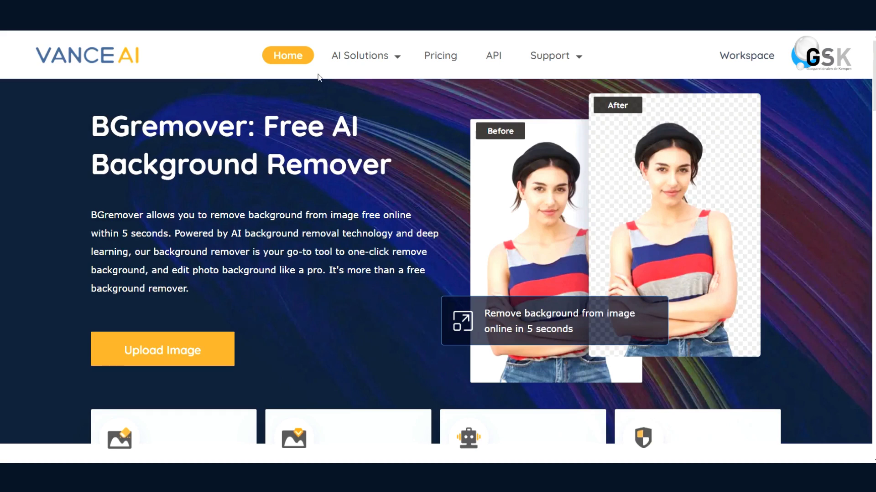
mouse_move(311, 67)
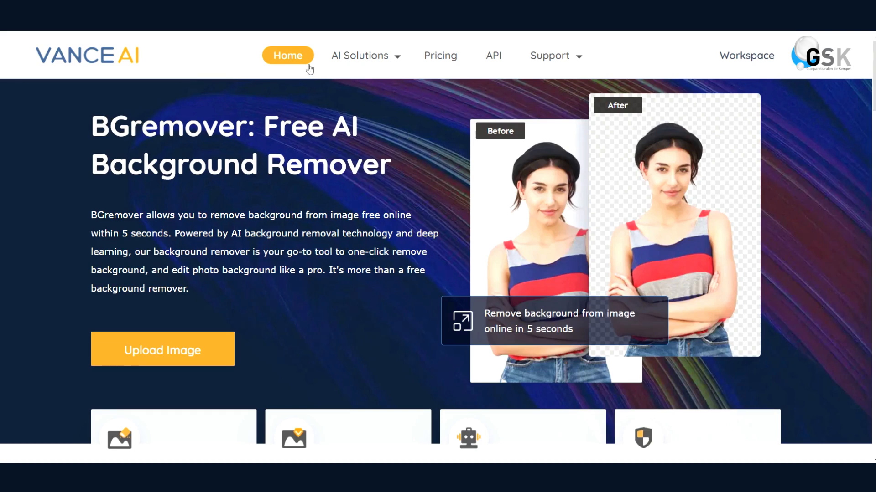
- Open VanceAI's AI Solutions menu listing its Productivity, Creativity and Image Editor tools
click(360, 56)
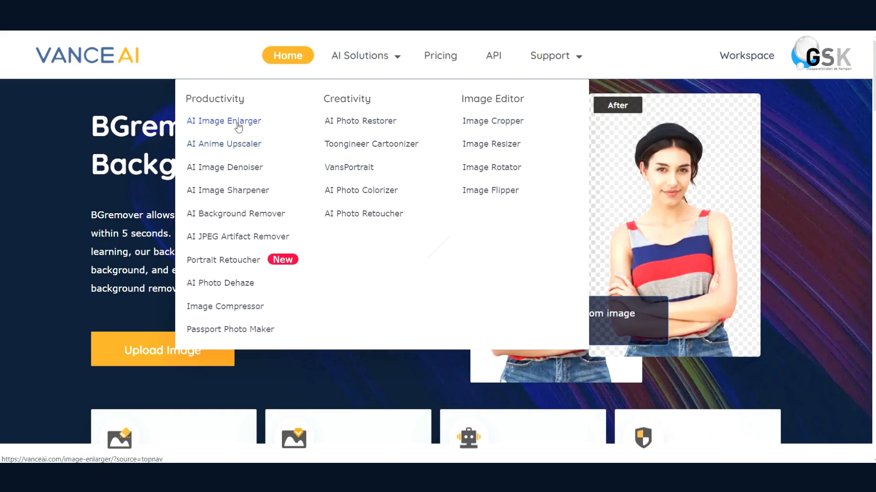
mouse_move(254, 128)
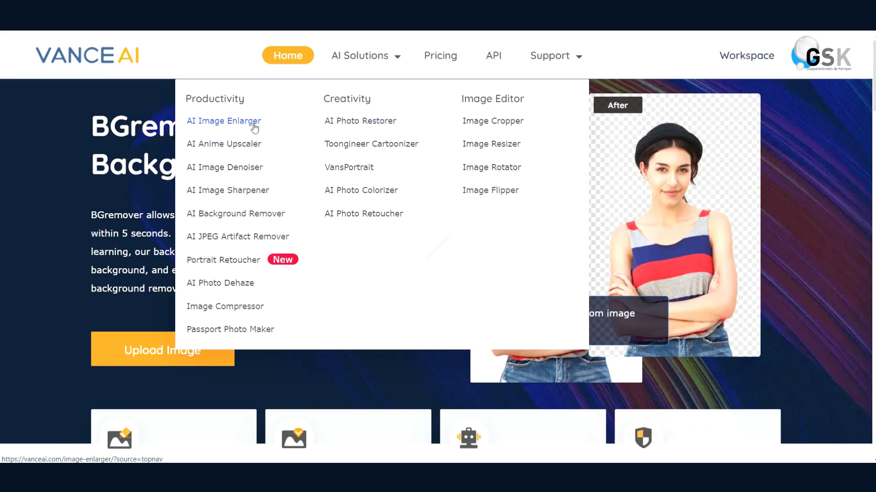
mouse_move(223, 144)
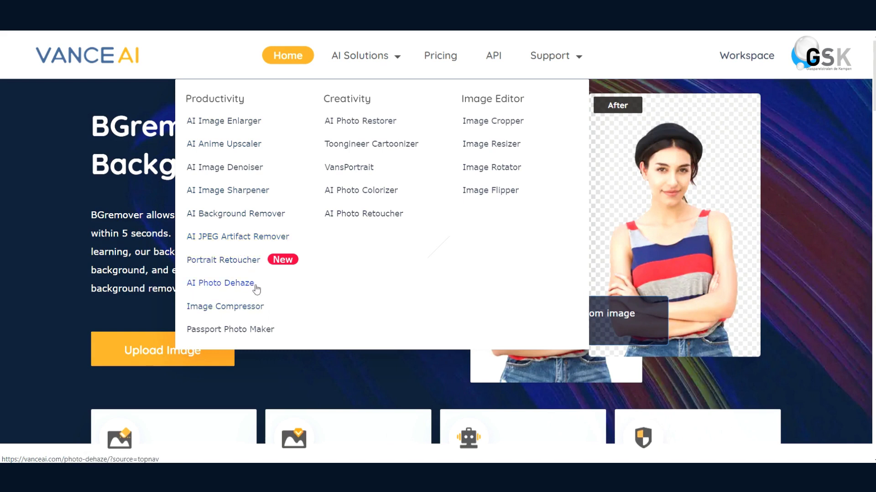
mouse_move(274, 312)
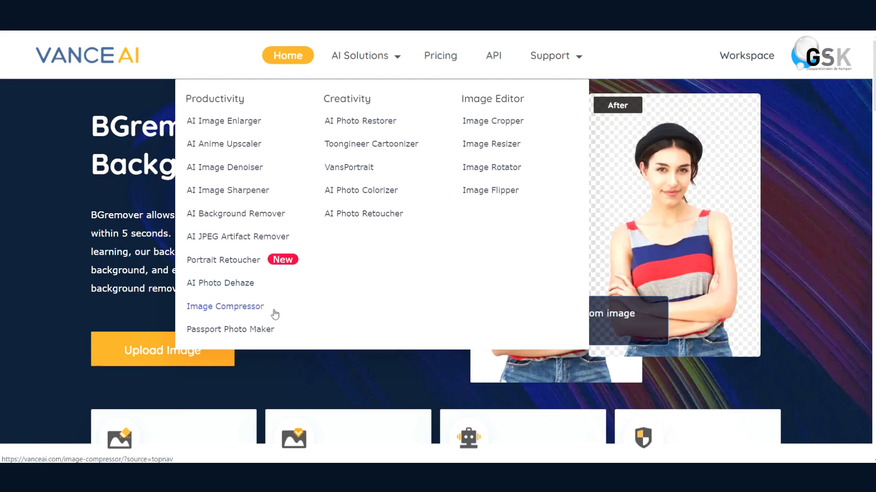
mouse_move(277, 329)
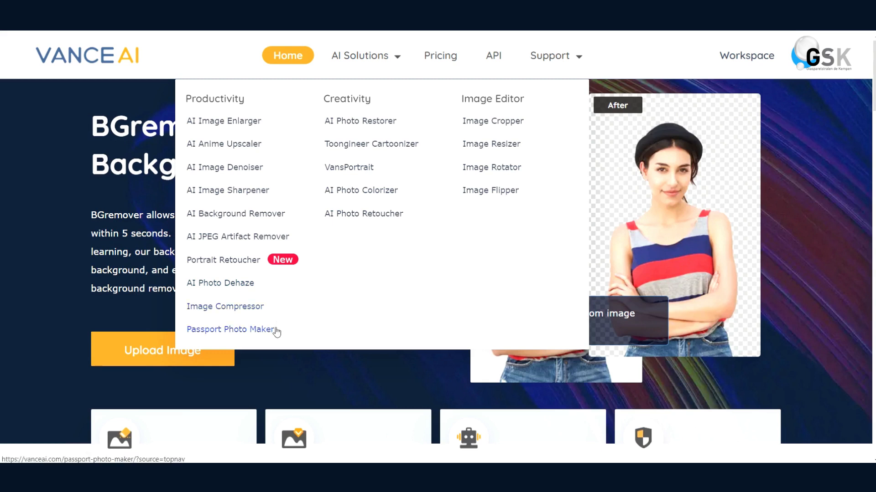
mouse_move(538, 109)
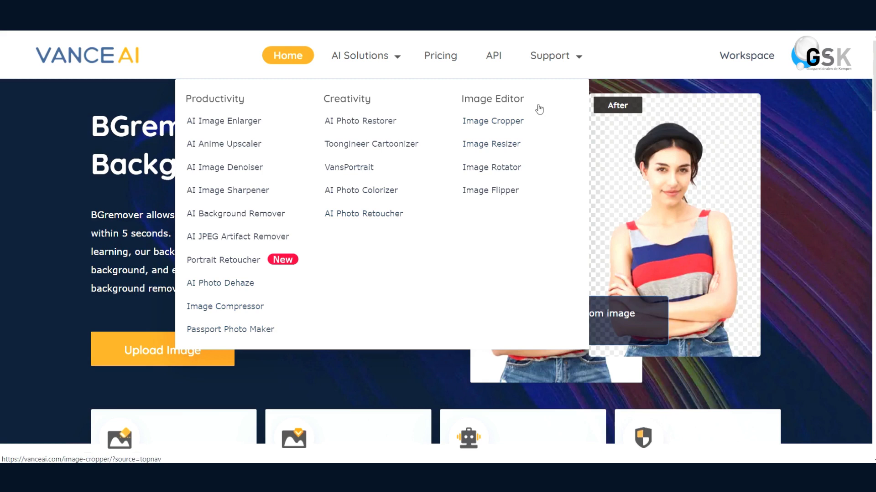
mouse_move(491, 143)
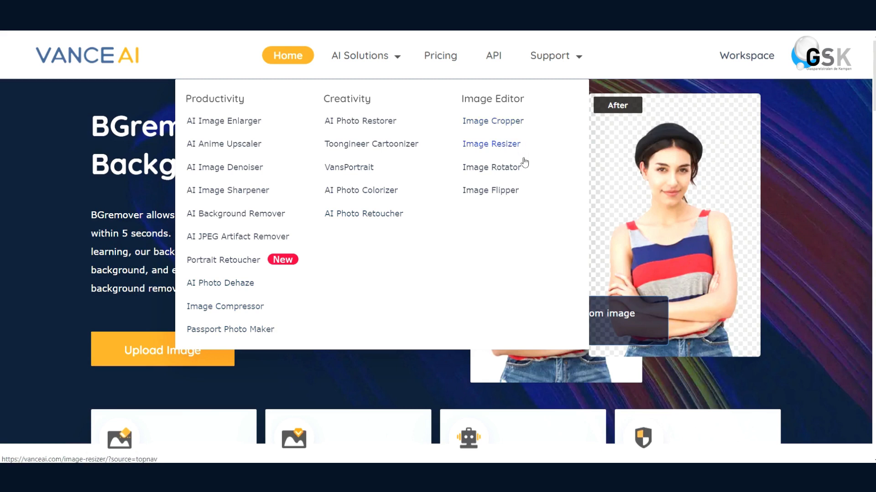
mouse_move(360, 189)
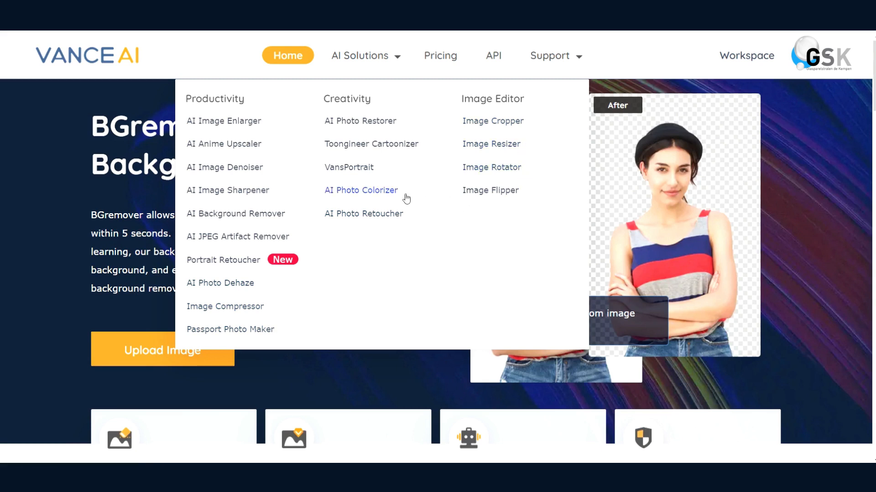
mouse_move(363, 214)
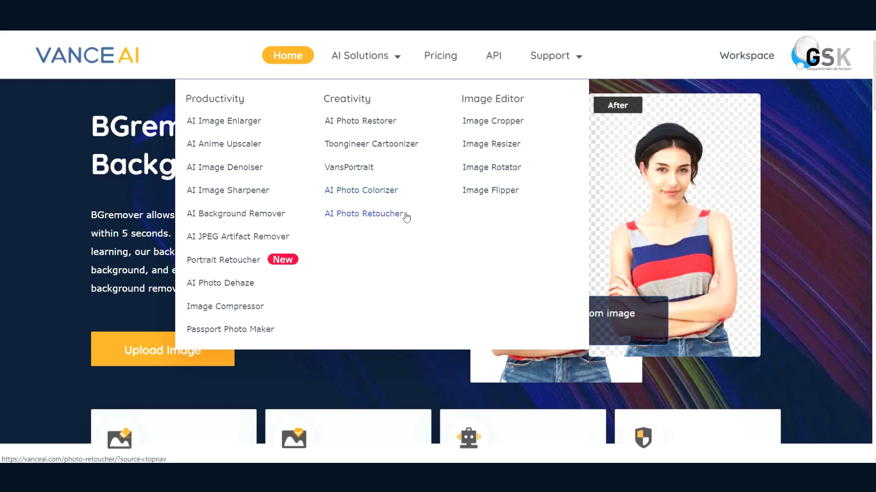
mouse_move(360, 121)
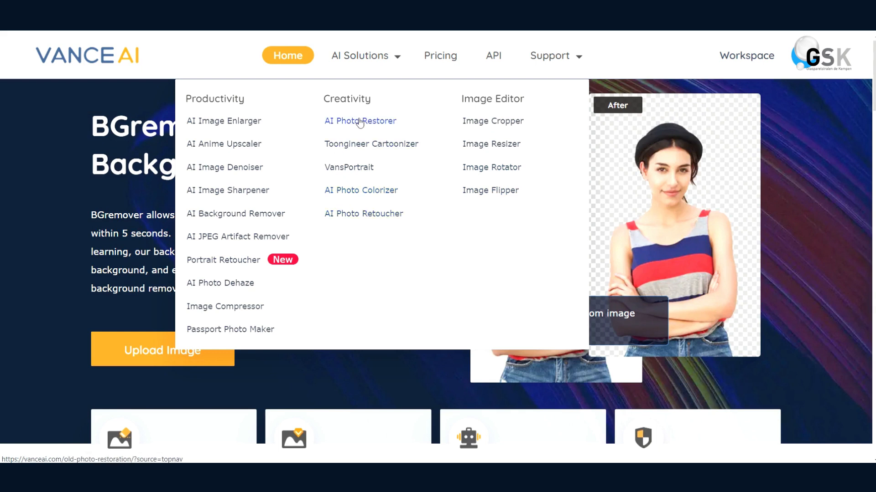
mouse_move(237, 236)
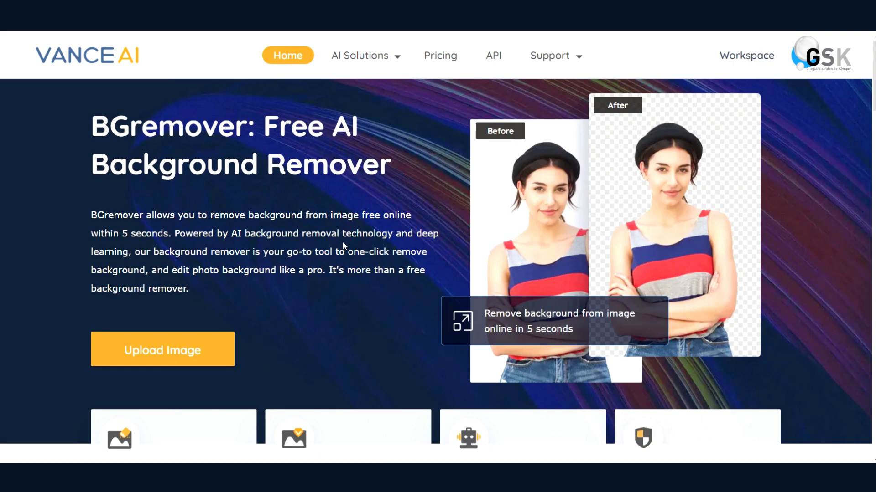
mouse_move(739, 338)
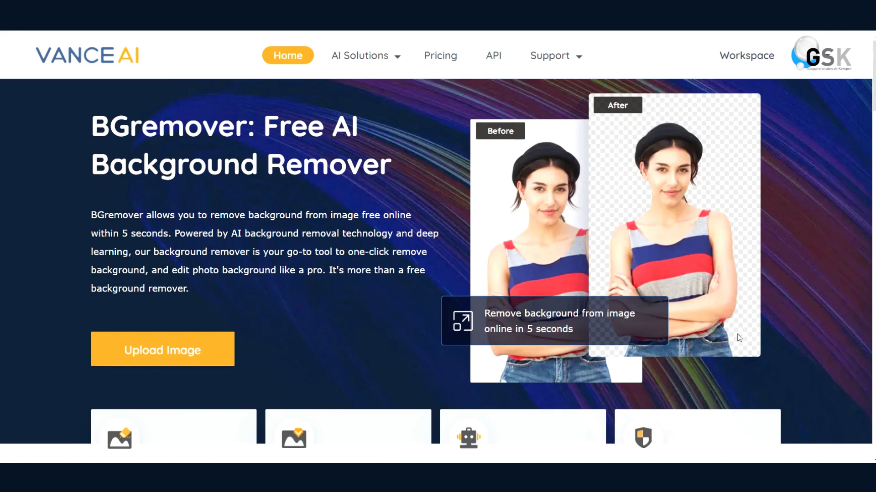
mouse_move(508, 221)
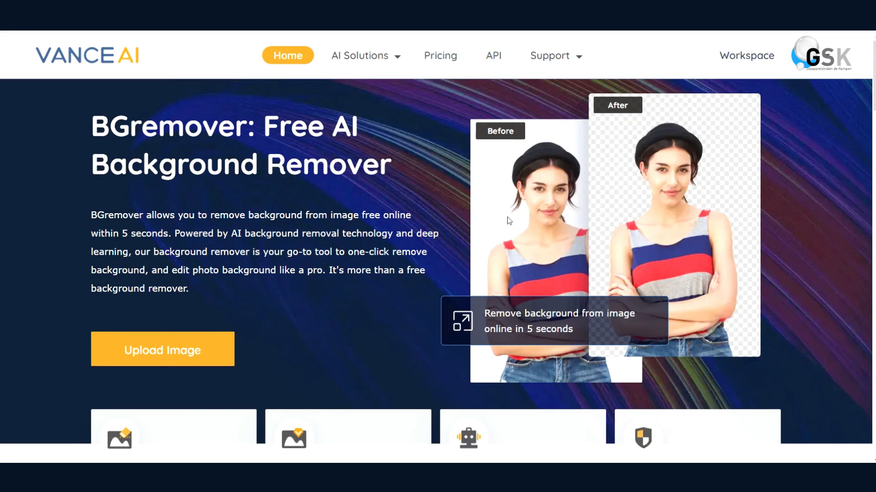
mouse_move(528, 234)
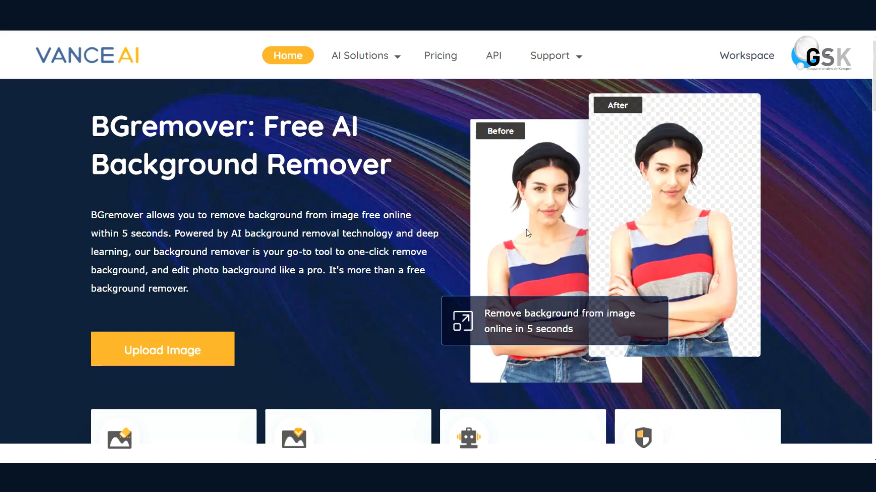
mouse_move(585, 228)
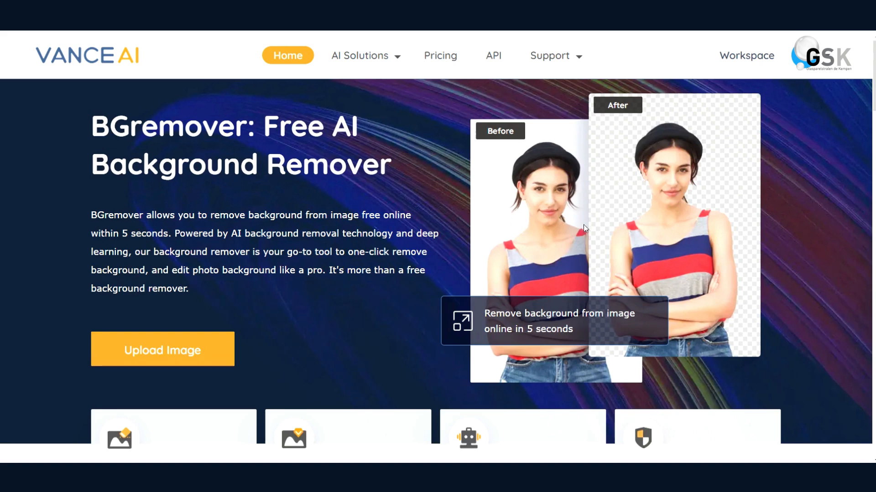
mouse_move(503, 242)
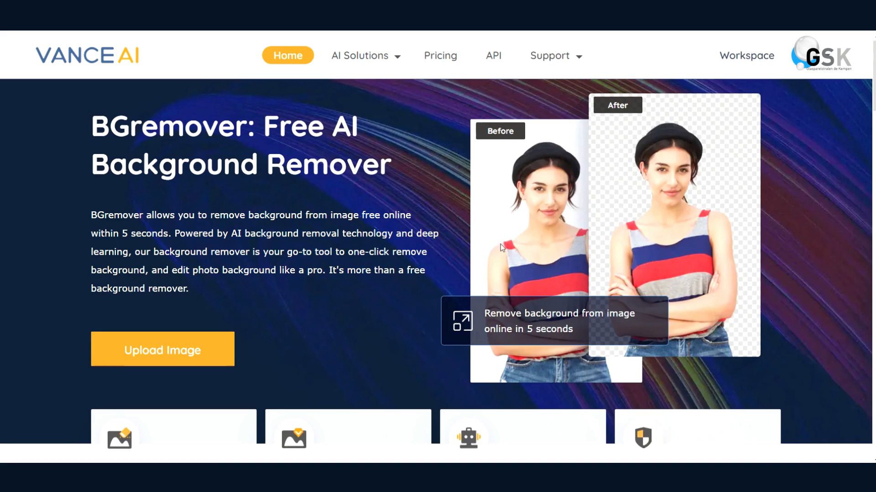
mouse_move(505, 268)
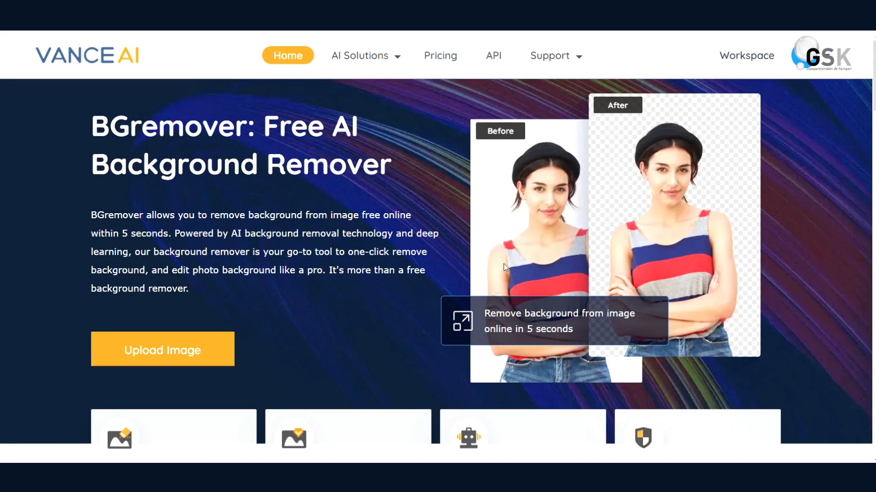
mouse_move(529, 239)
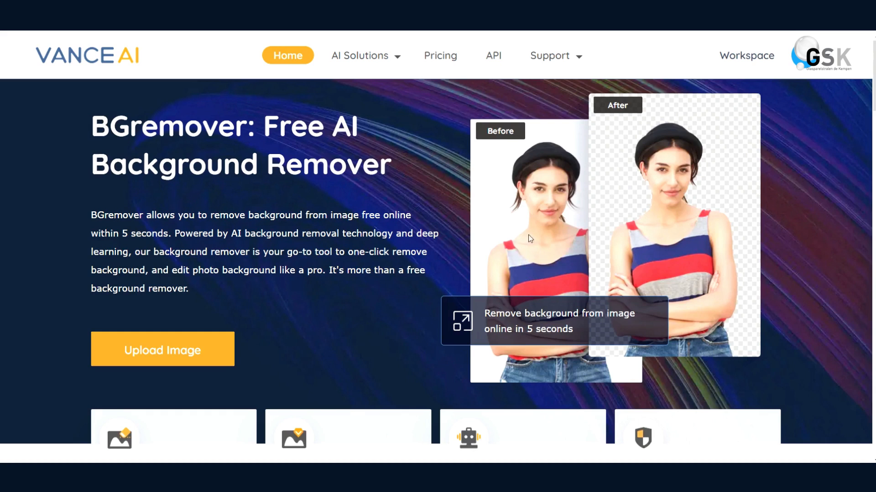
mouse_move(523, 249)
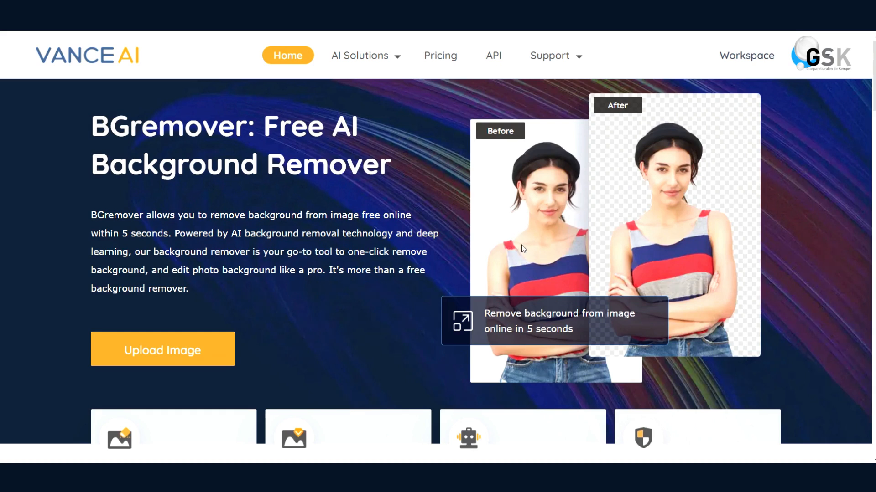
mouse_move(509, 251)
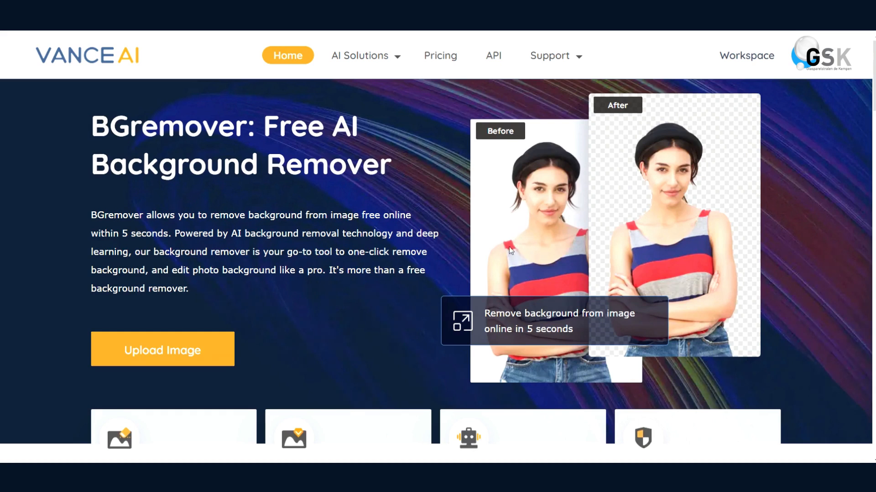
mouse_move(522, 238)
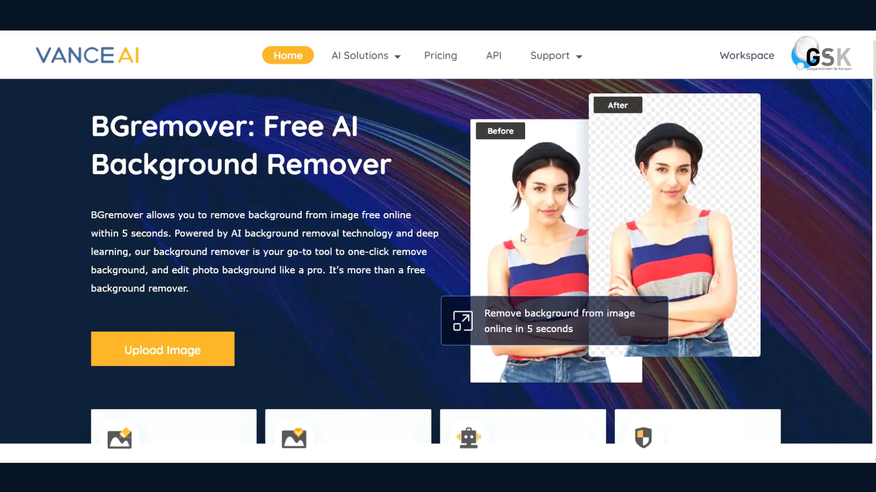
mouse_move(575, 252)
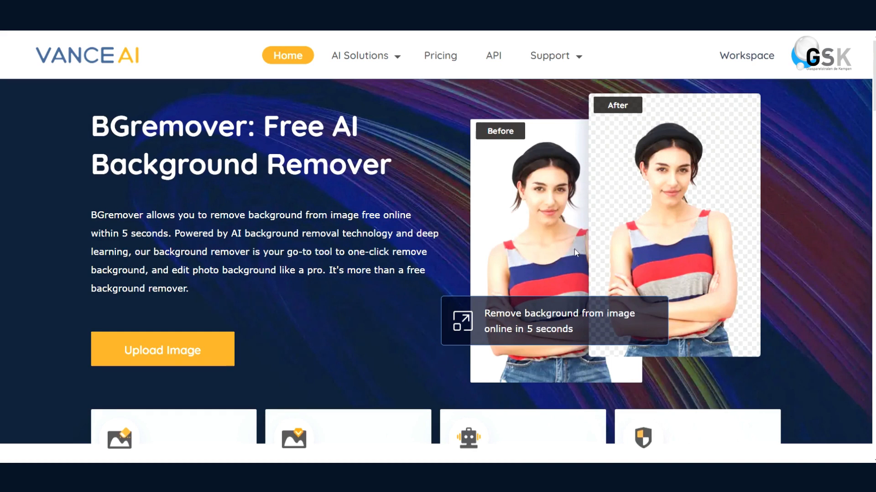
mouse_move(533, 205)
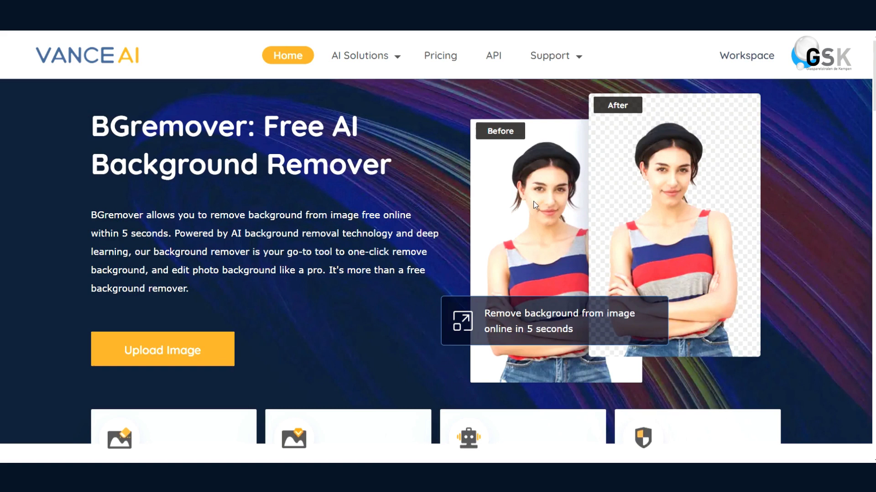
mouse_move(509, 208)
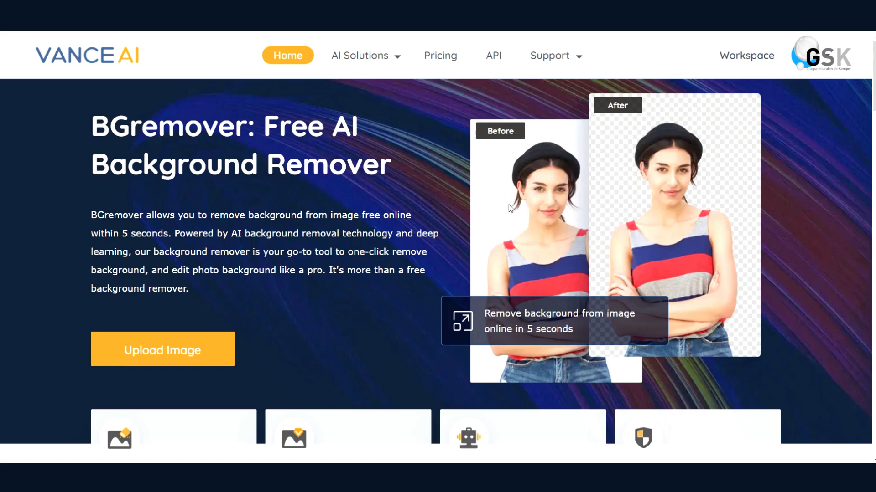
mouse_move(547, 194)
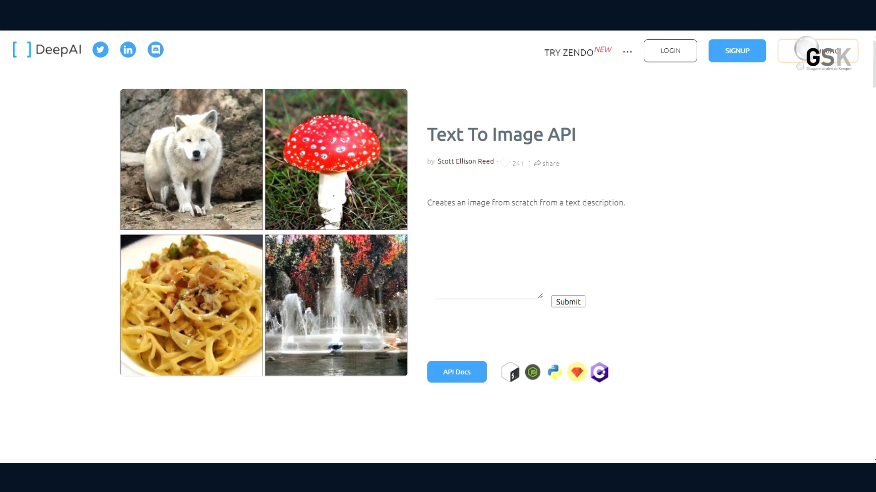
mouse_move(515, 127)
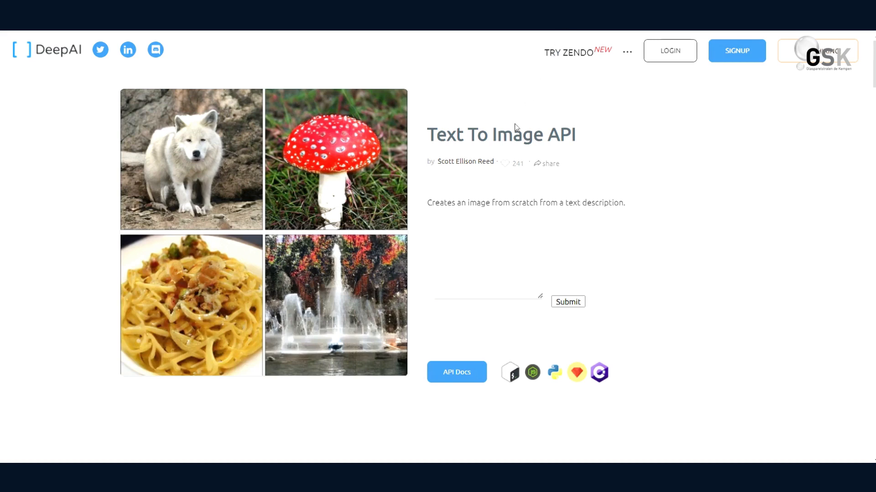
mouse_move(440, 178)
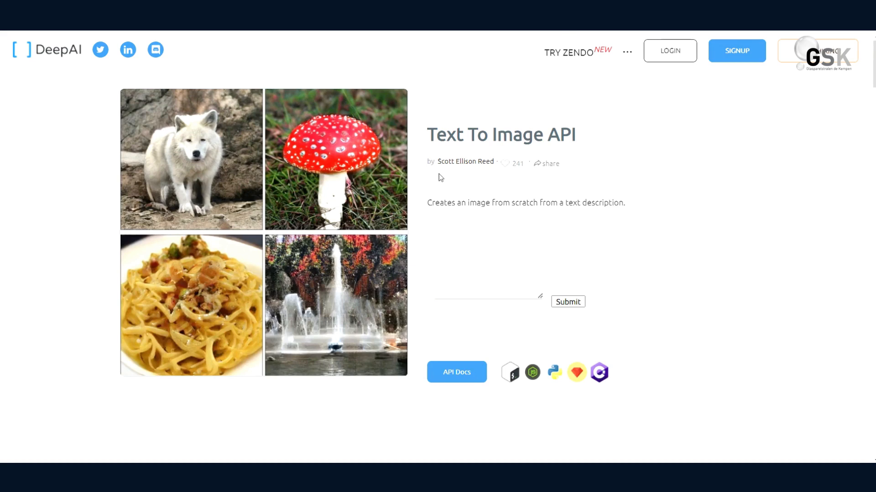
mouse_move(493, 149)
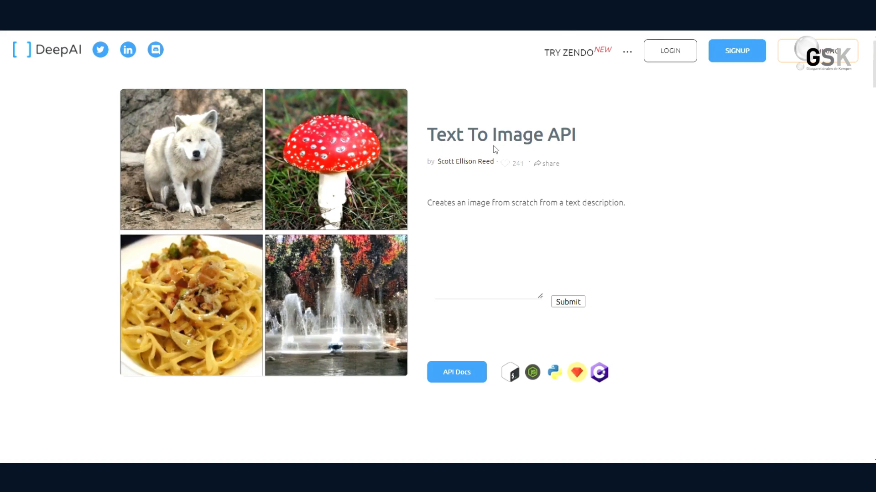
mouse_move(446, 222)
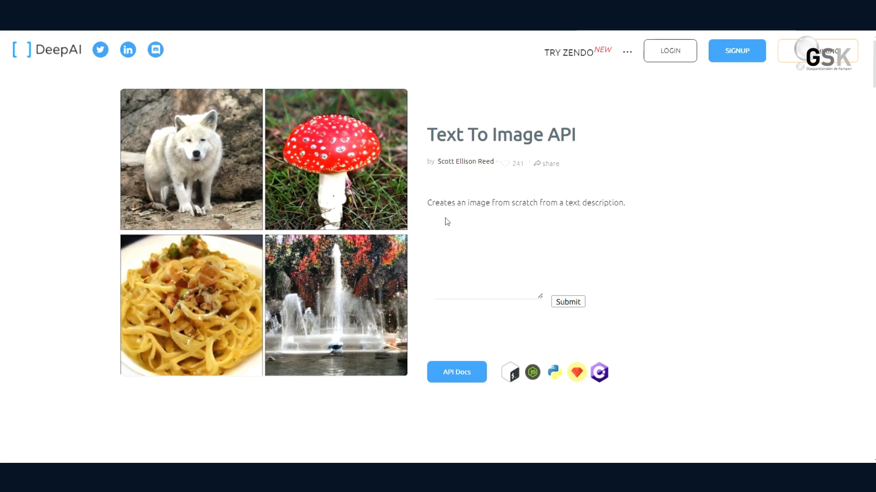
mouse_move(513, 225)
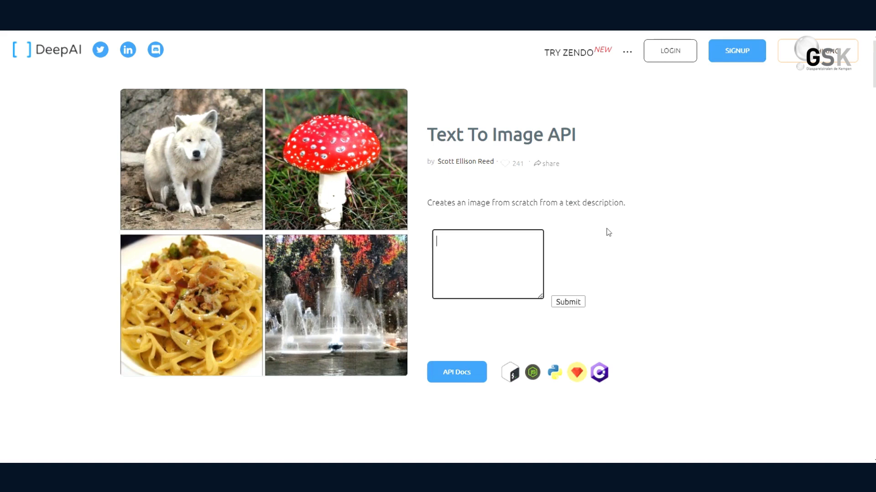
- Generate a DeepAI Text To Image picture from the prompt 'dog cat'
text(dog cat)
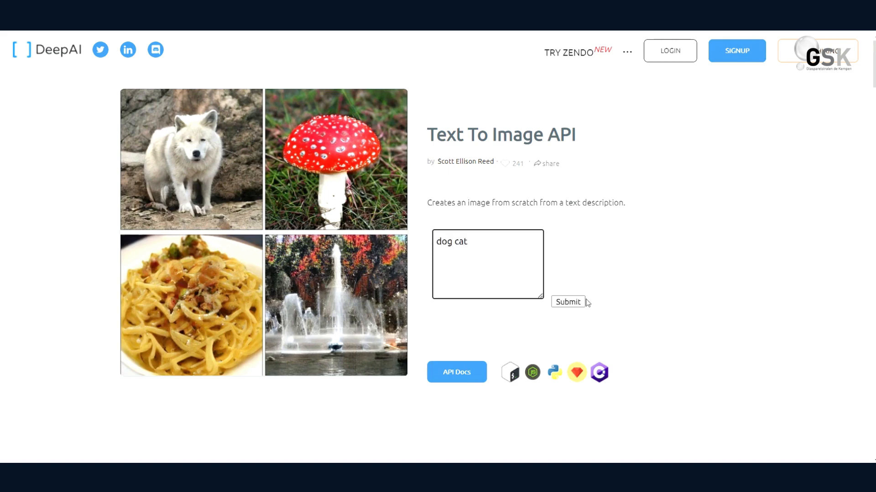
click(568, 302)
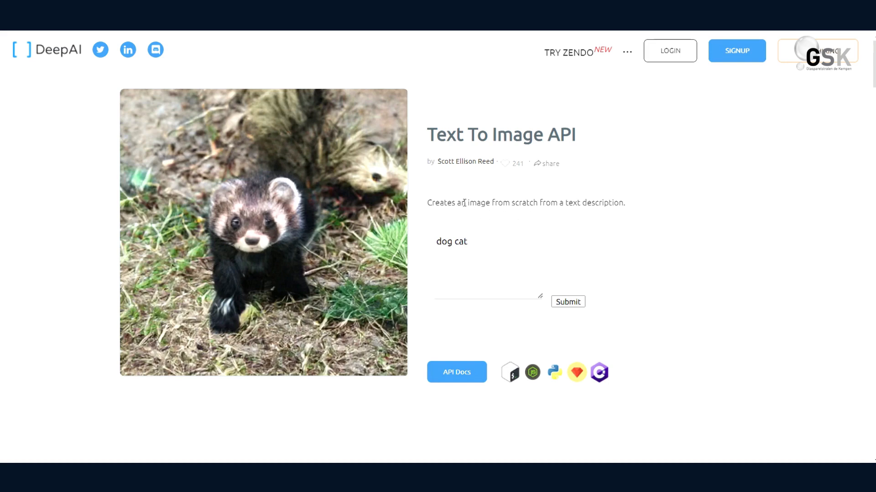
mouse_move(337, 226)
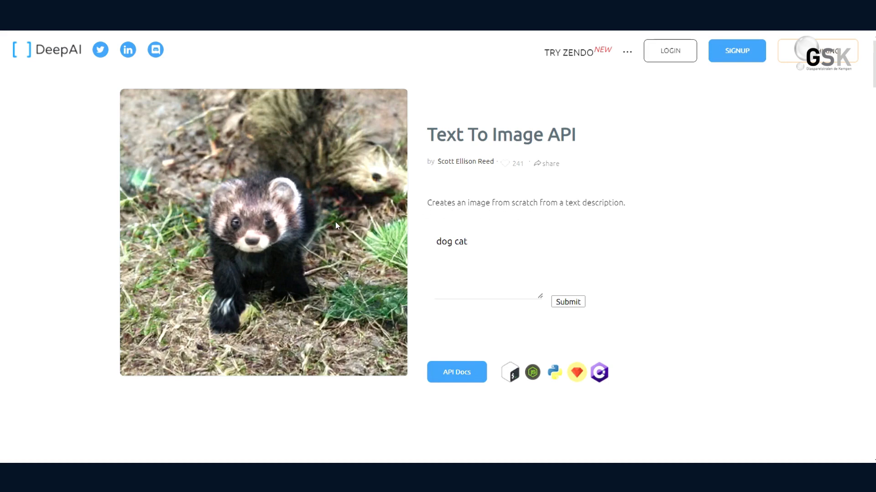
mouse_move(281, 217)
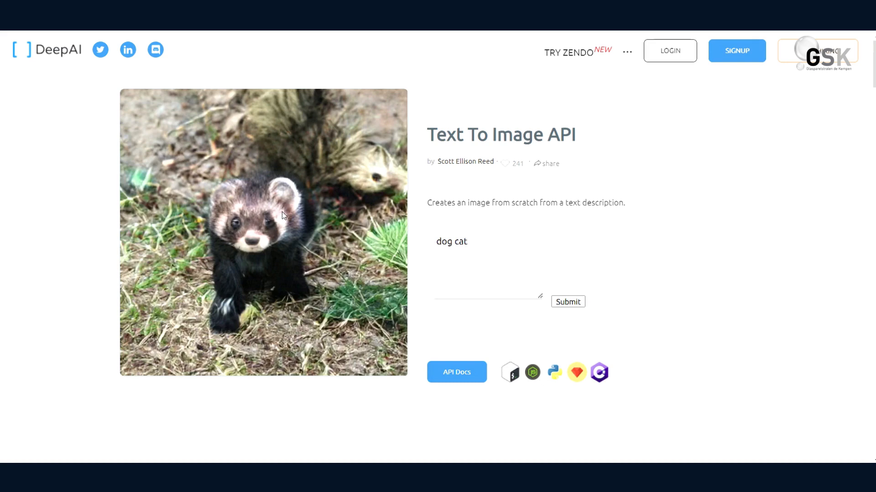
mouse_move(338, 150)
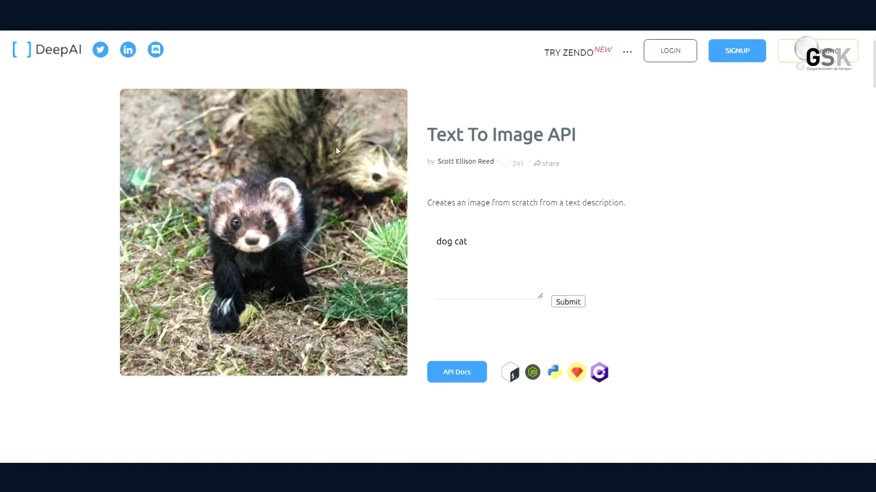
mouse_move(443, 284)
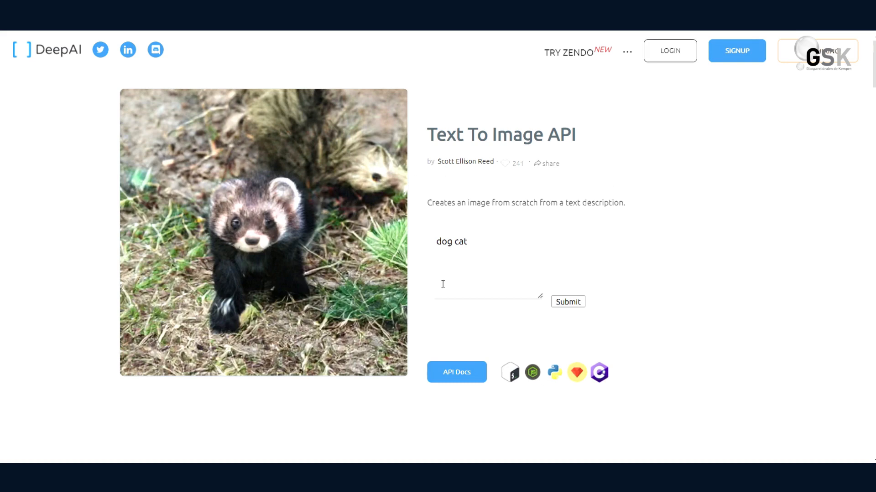
mouse_move(222, 187)
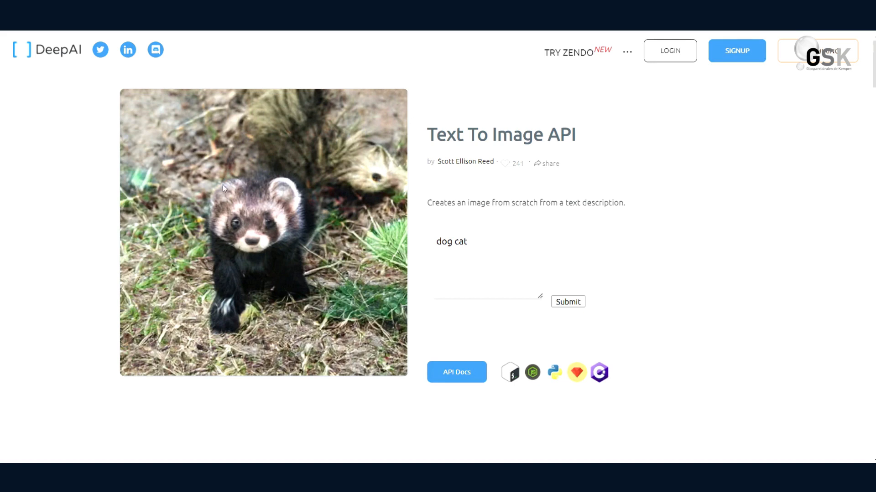
mouse_move(659, 214)
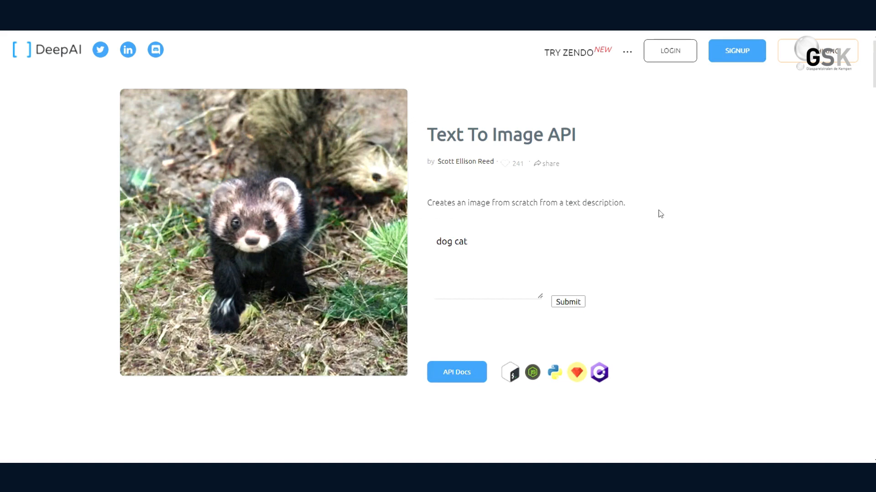
mouse_move(696, 193)
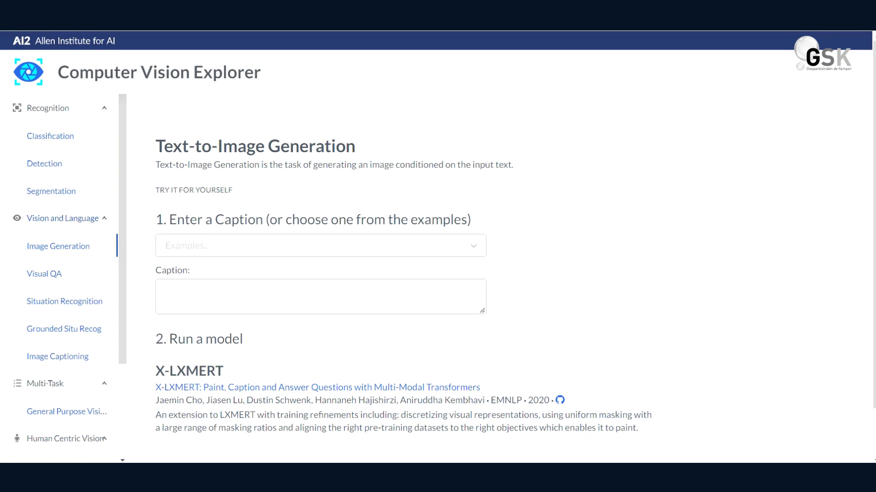
mouse_move(560, 201)
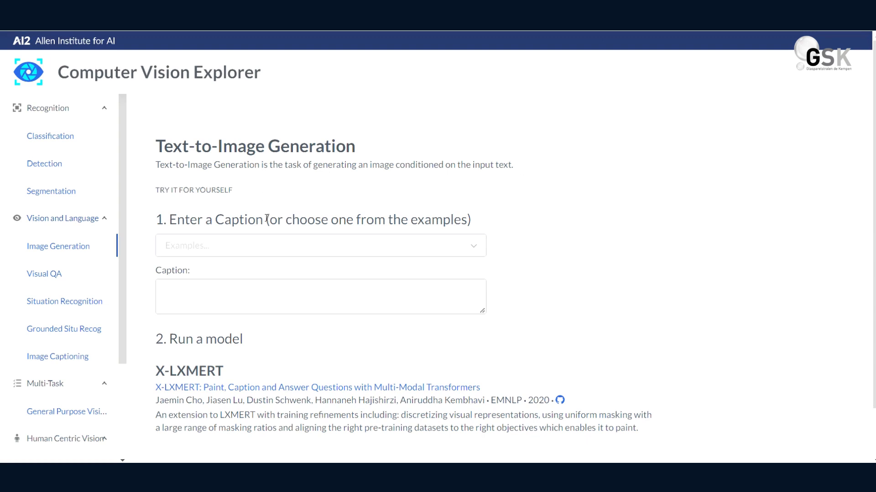
mouse_move(317, 226)
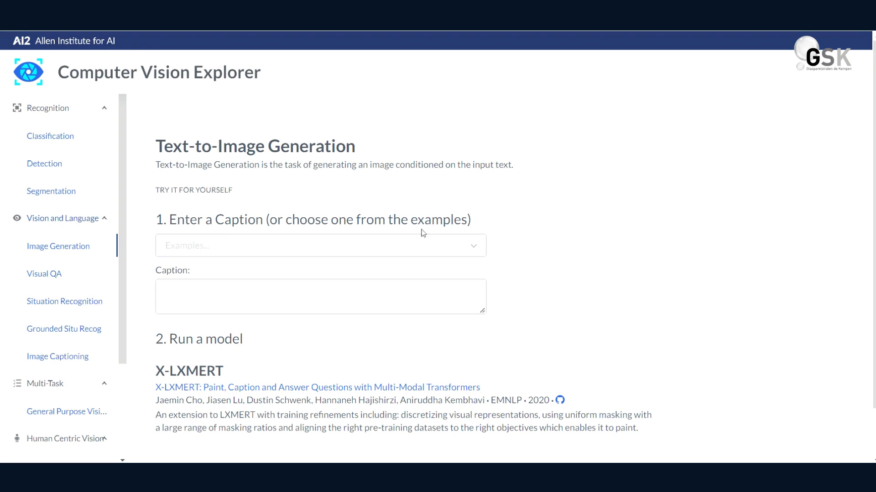
- Pick the 'People on Couch' example caption and scroll down toward Run Model
click(321, 245)
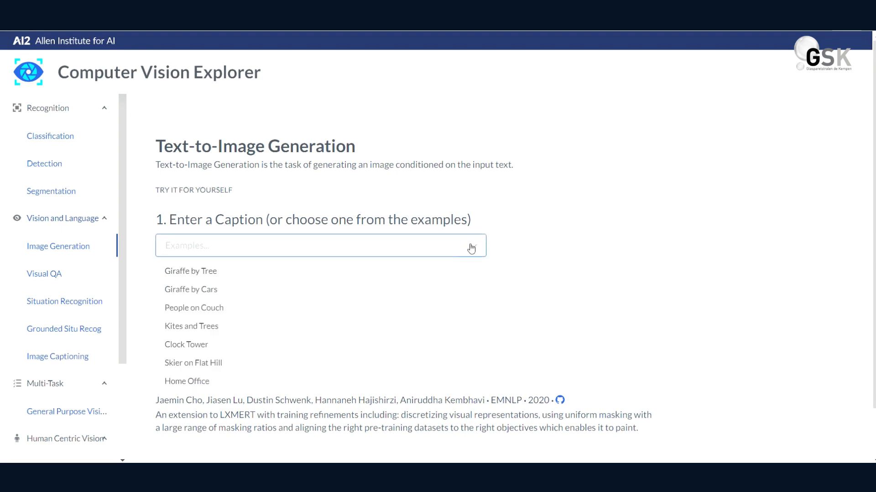
click(194, 307)
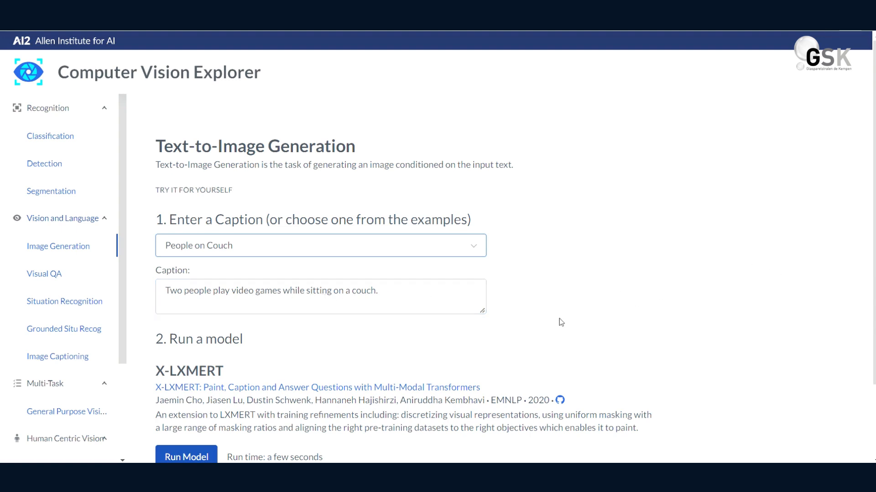
scroll(down, 3)
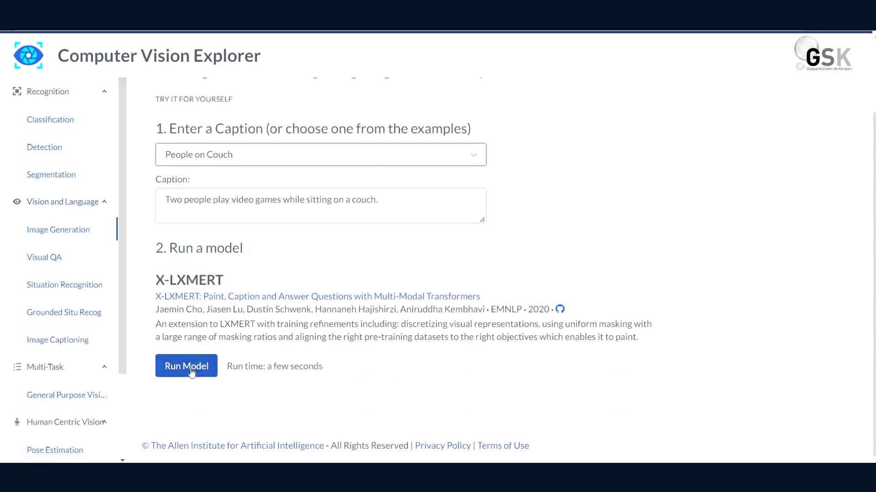
click(186, 366)
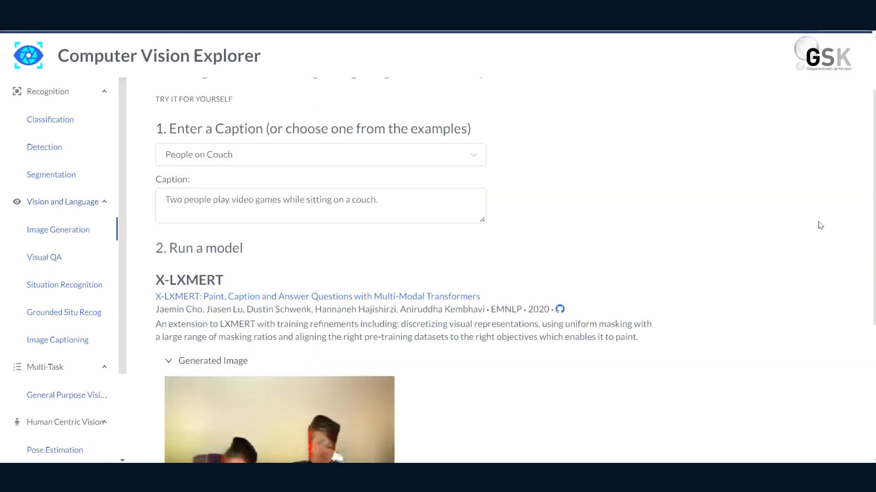
scroll(down, 3)
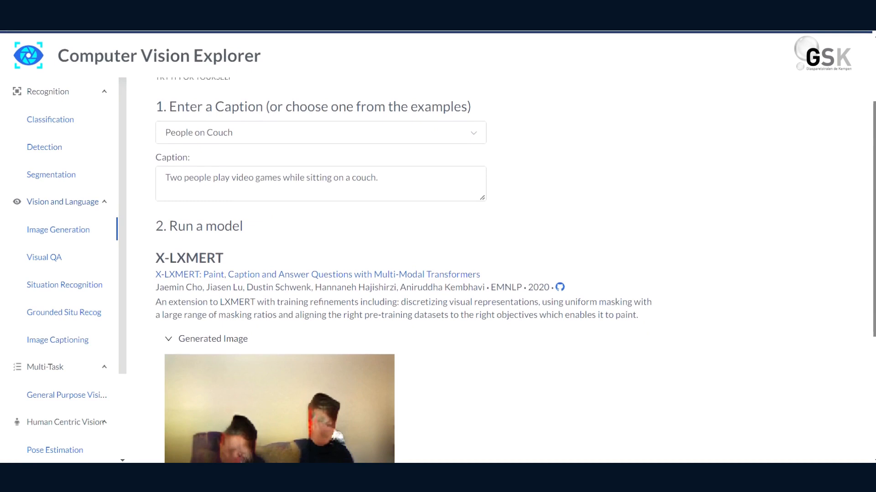
scroll(down, 3)
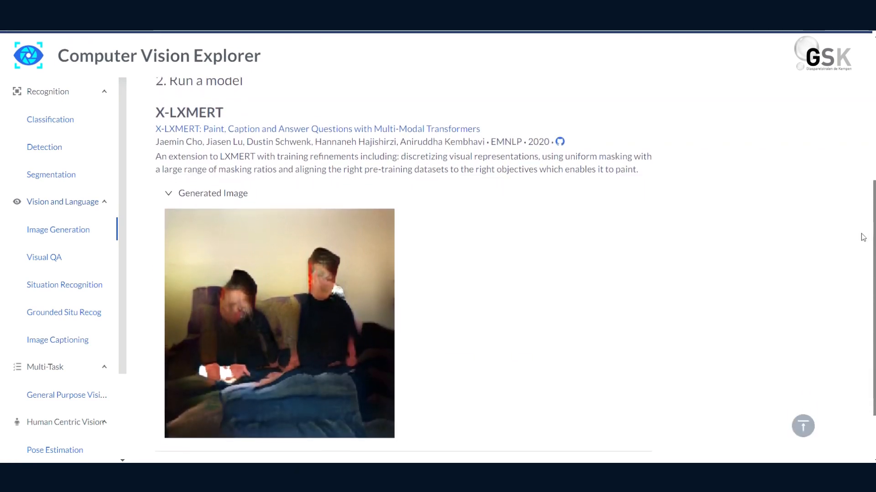
scroll(down, 3)
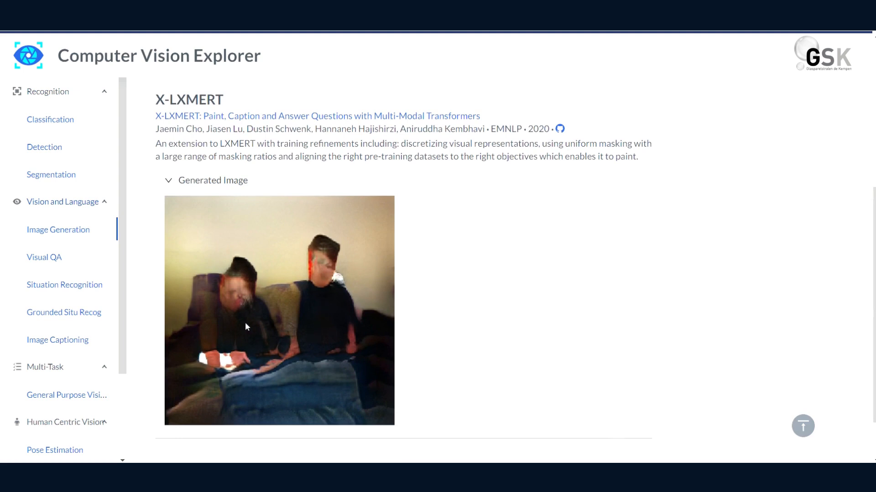
mouse_move(251, 380)
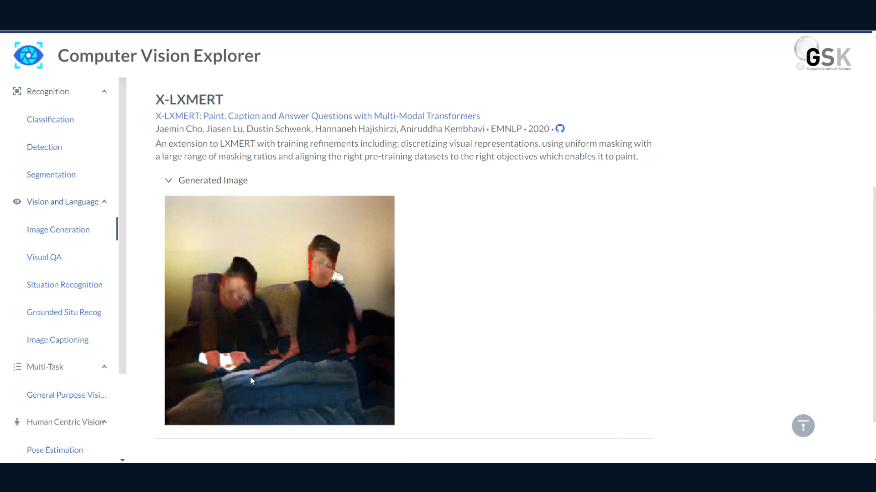
mouse_move(360, 341)
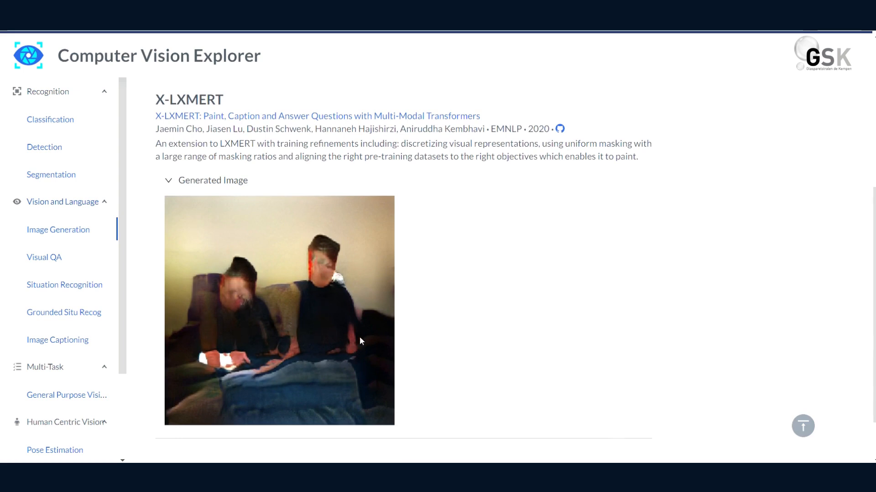
mouse_move(354, 387)
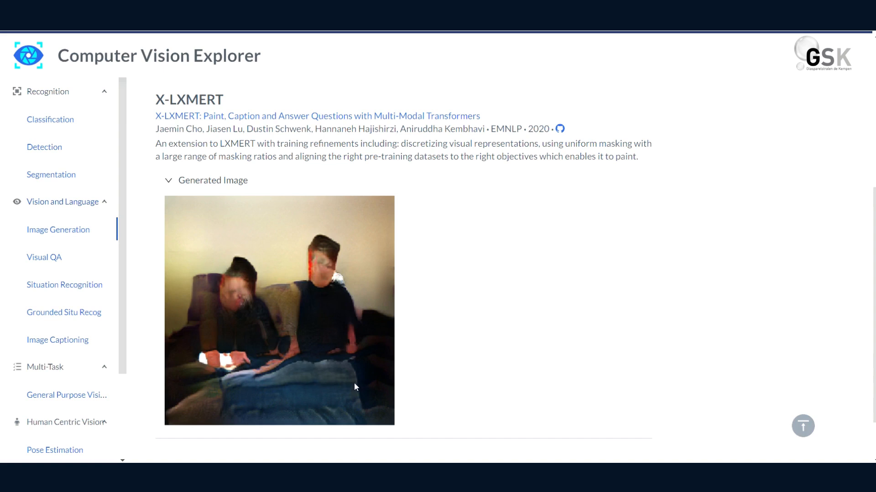
mouse_move(545, 307)
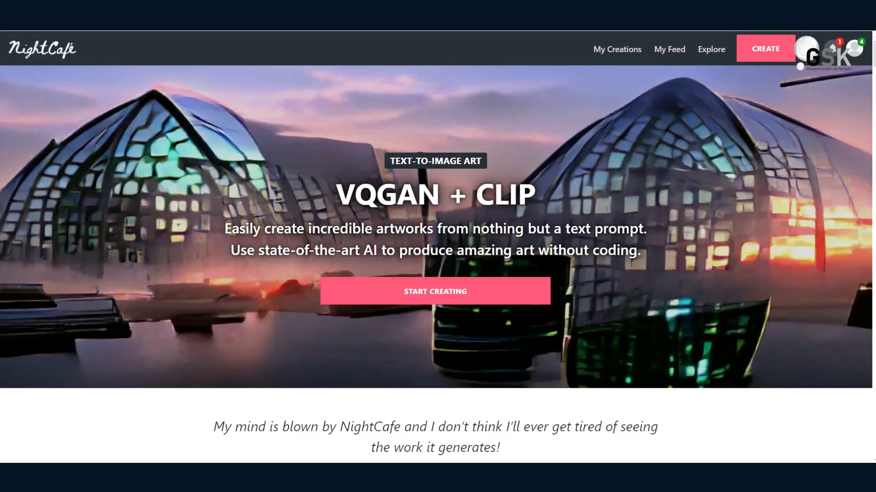
mouse_move(372, 205)
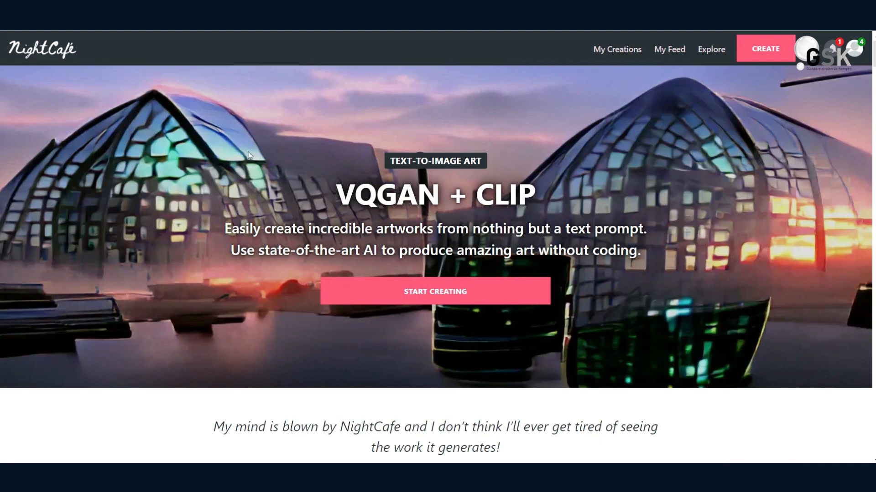
mouse_move(470, 131)
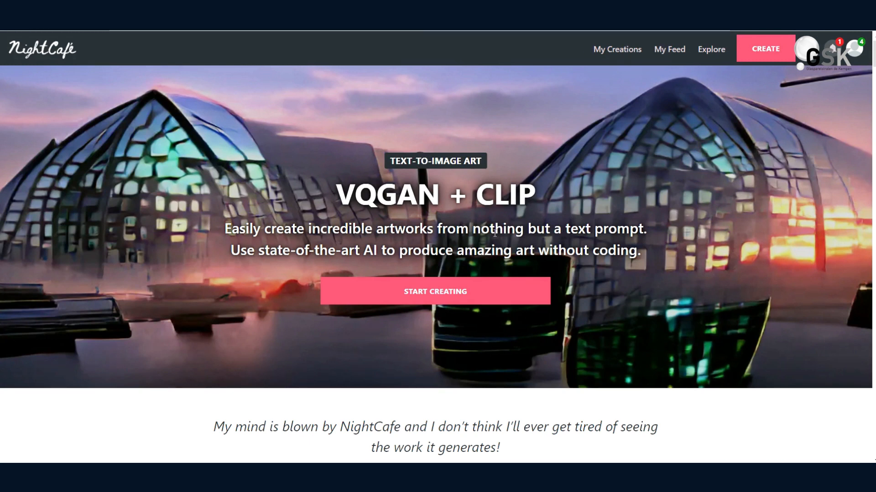
- Go from the NightCafe landing page to the Create Something Amazing prompt form
click(435, 291)
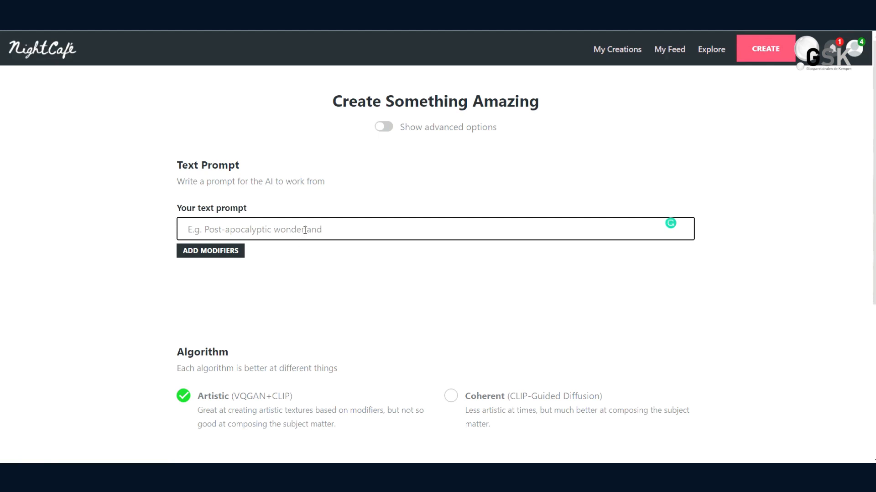
- Enter the prompt 'cat dog' and create the NightCafe artwork
click(335, 229)
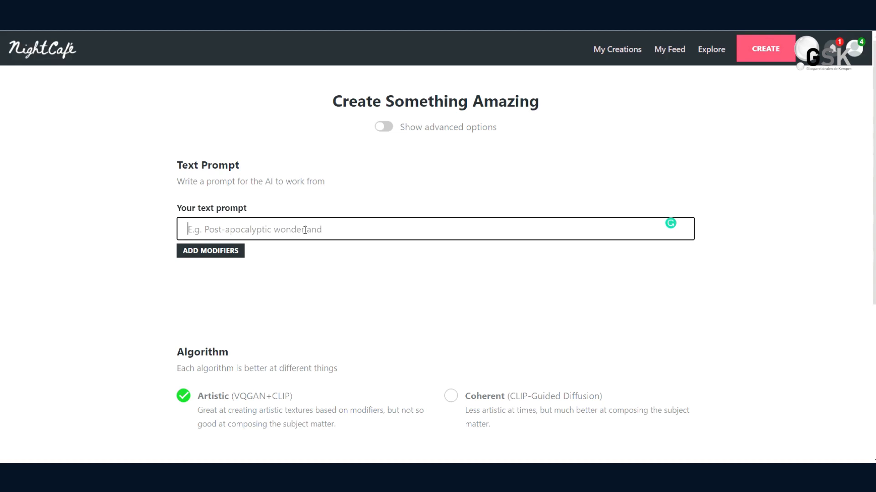
text(d)
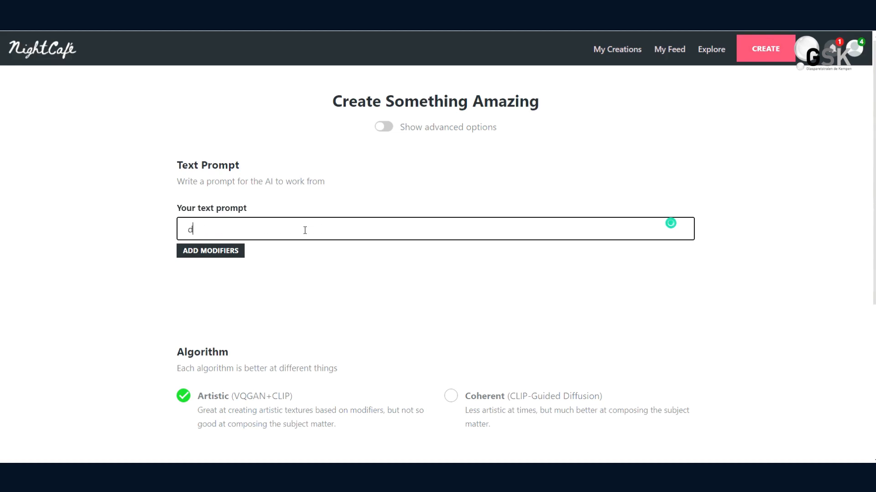
text(cat dog)
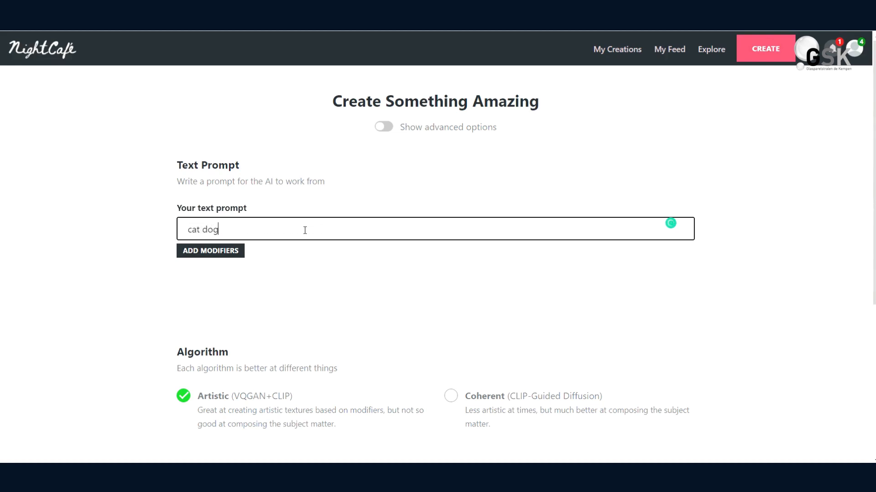
scroll(down, 3)
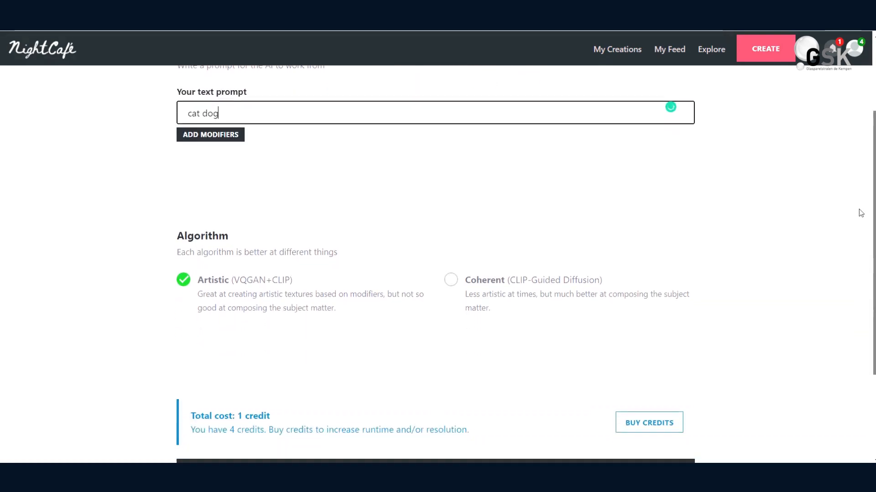
click(617, 50)
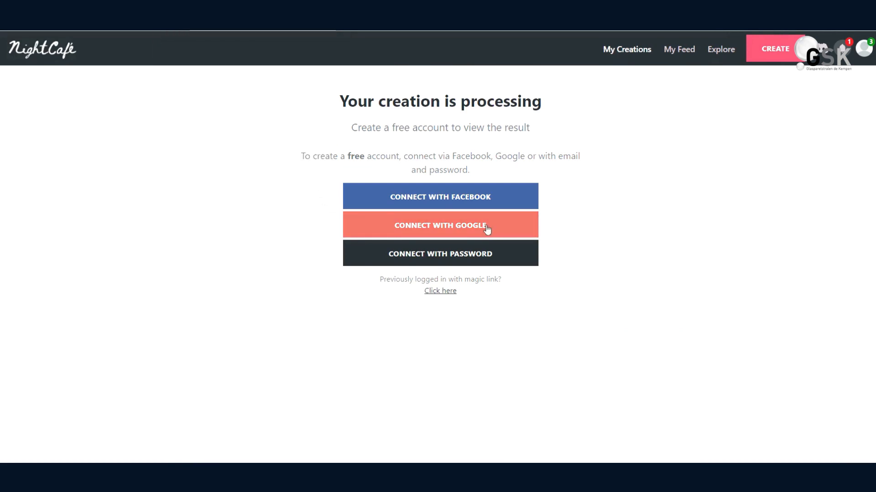
- Sign in with Google and open the 'cat dog' creation's detail page
click(440, 225)
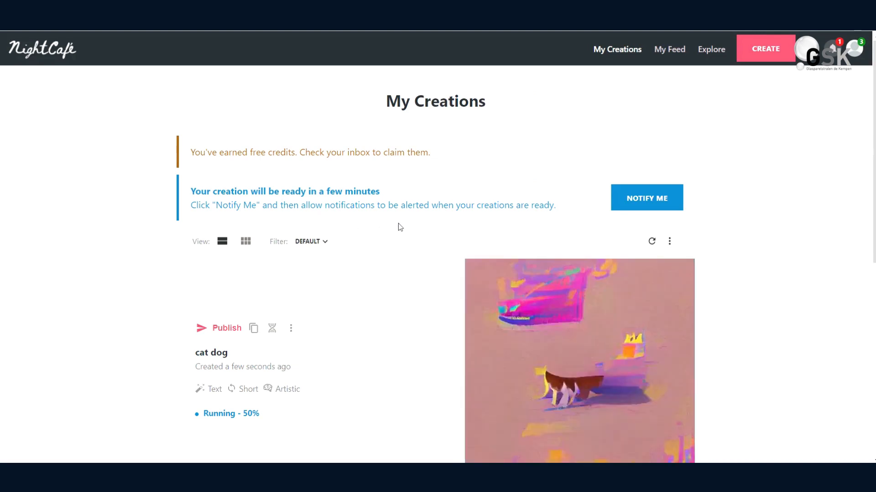
scroll(down, 3)
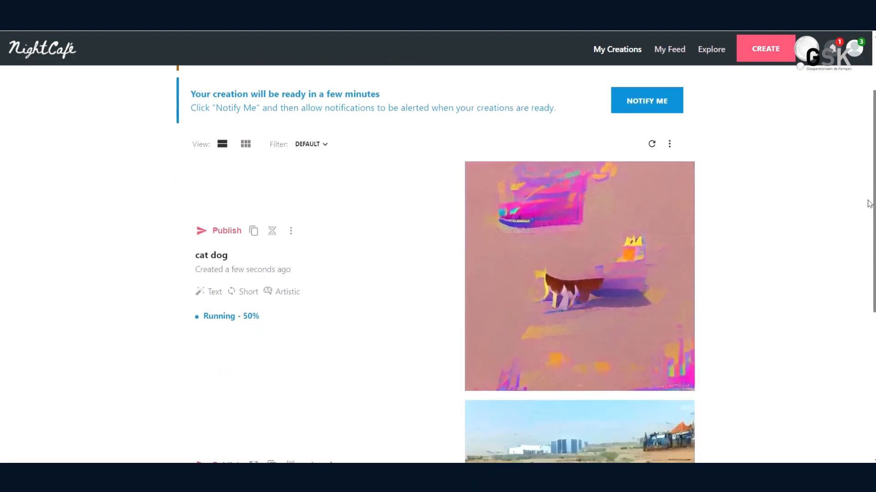
scroll(down, 3)
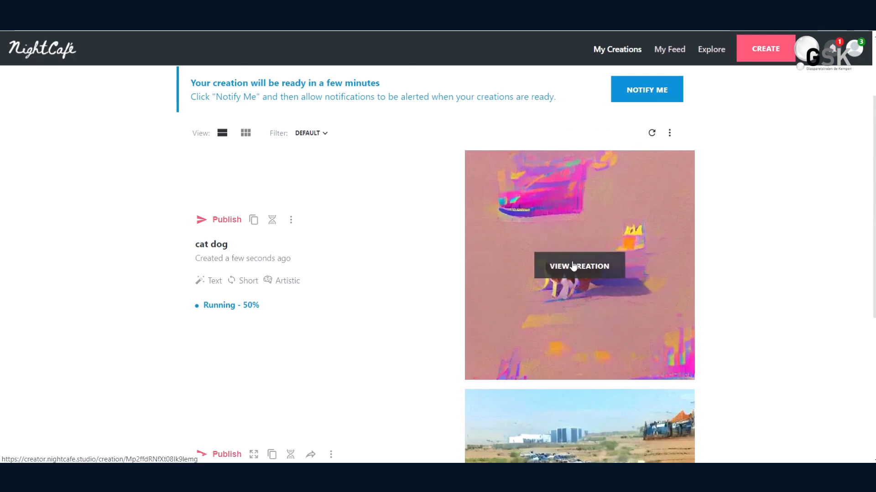
click(578, 266)
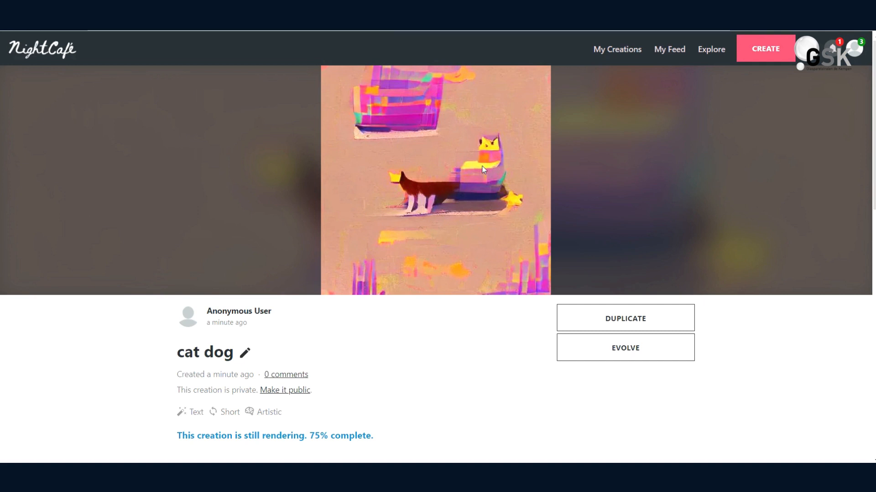
mouse_move(496, 176)
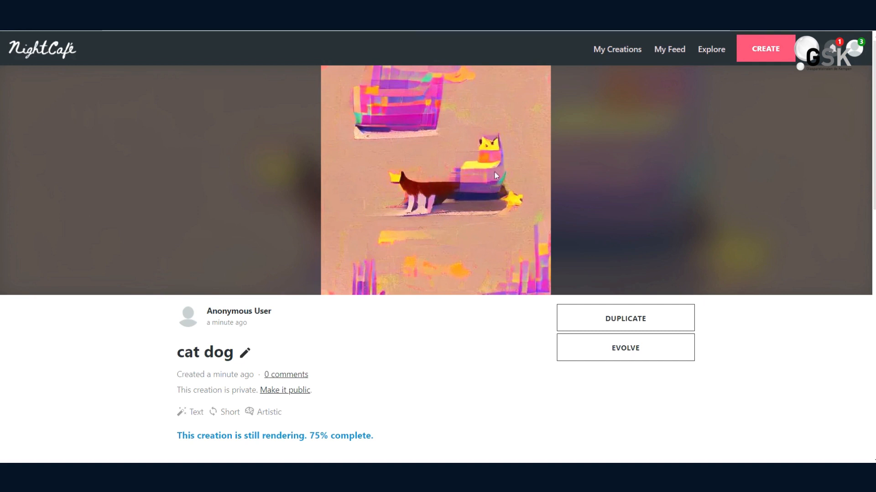
mouse_move(481, 181)
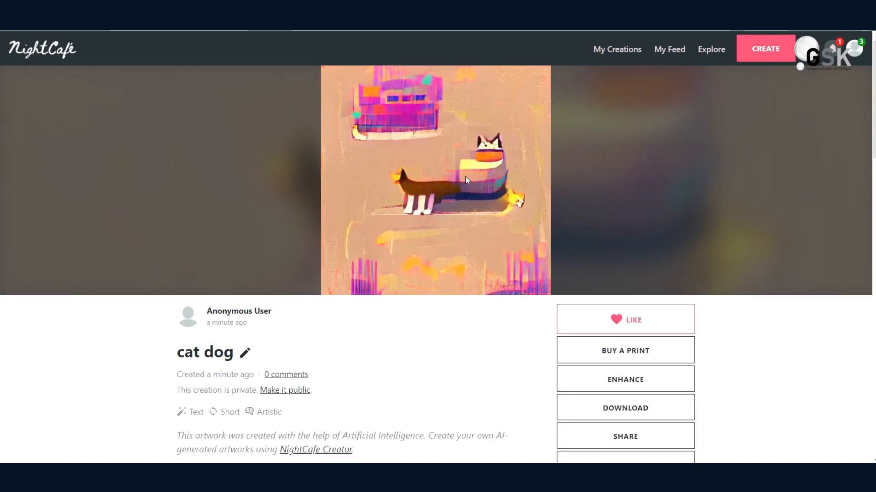
- Wait for the 'cat dog' artwork to finish, revealing Like, Download and Share options
click(625, 411)
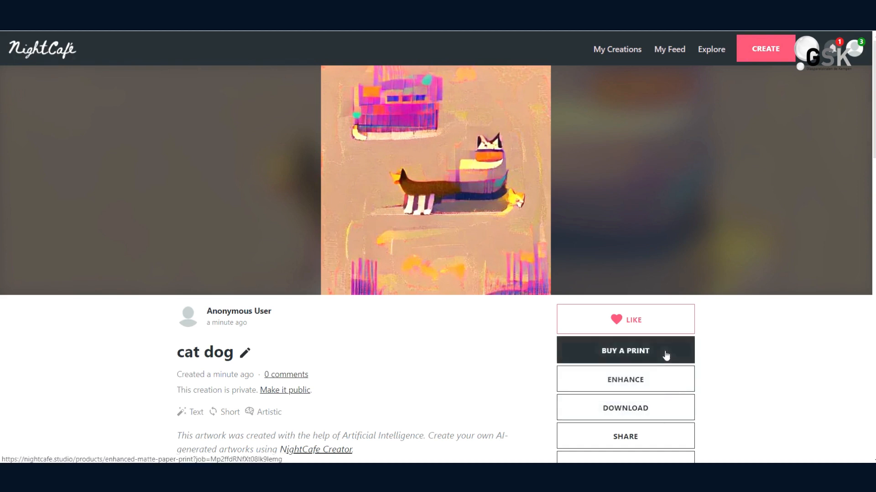
mouse_move(147, 174)
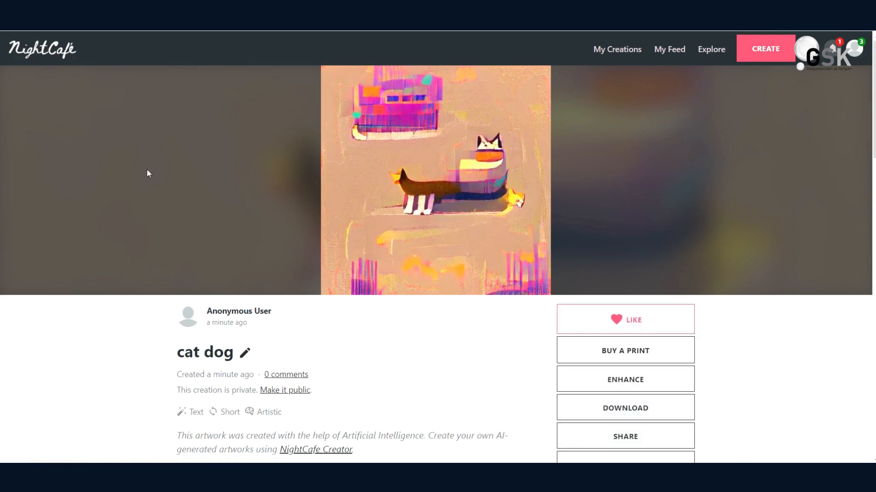
mouse_move(719, 233)
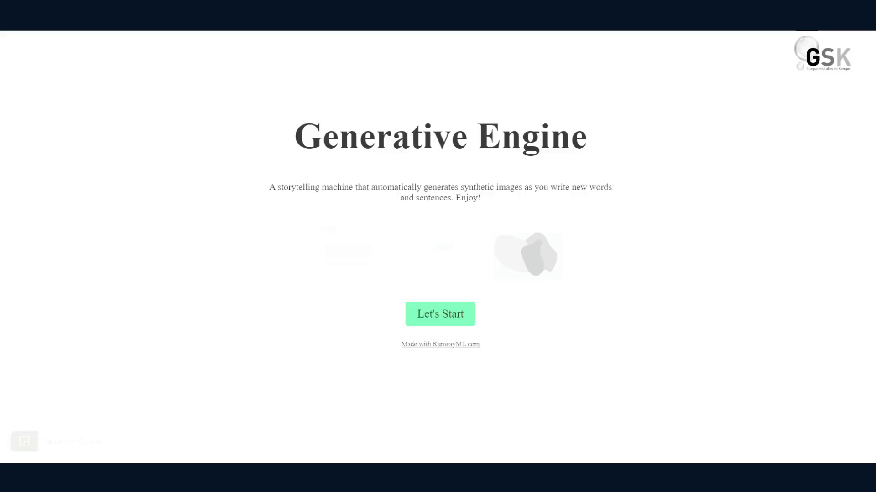
mouse_move(426, 219)
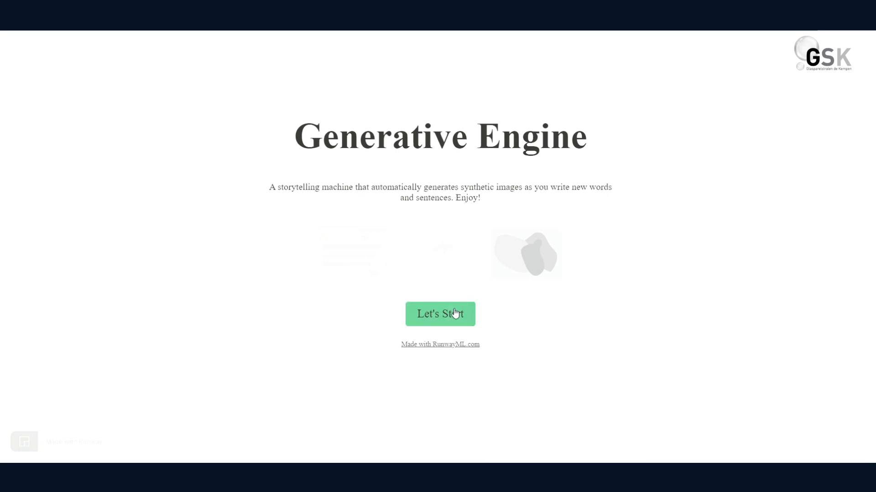
- Get past Generative Engine's start screen to the empty writing area
click(440, 314)
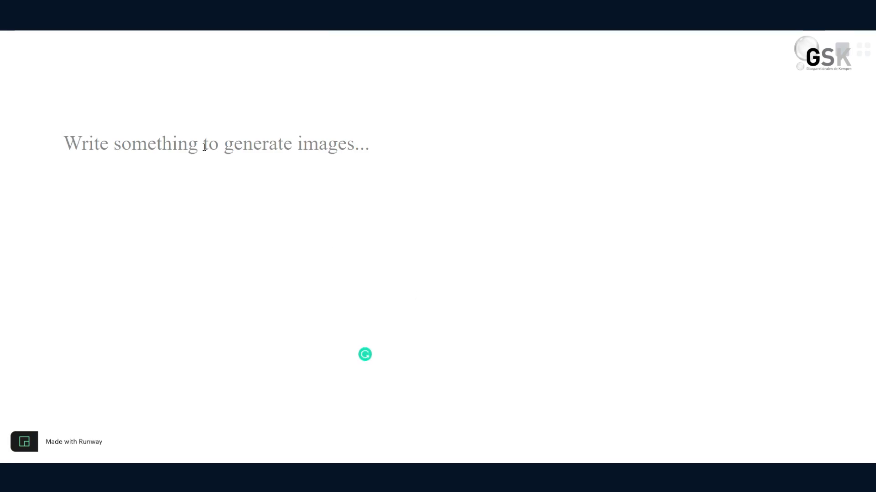
- Write and edit prompts like 'cat dog on' and 'cat playing with dog' for live images
text(cat dog)
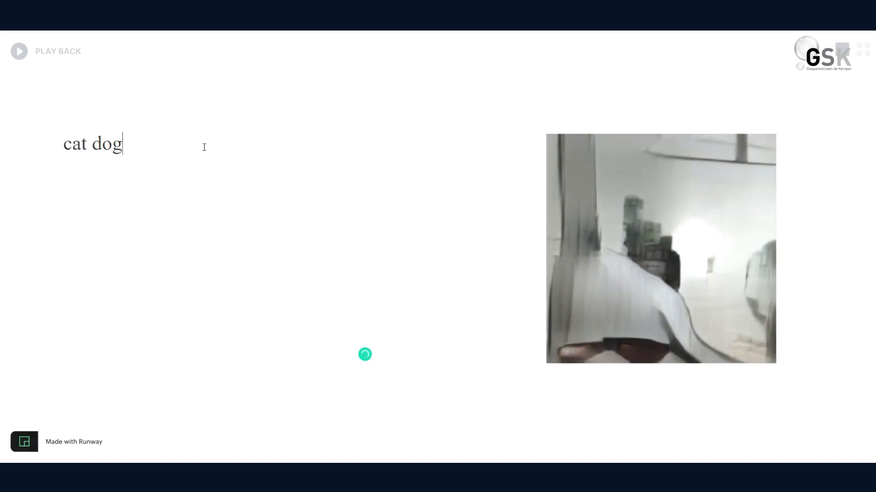
text(on)
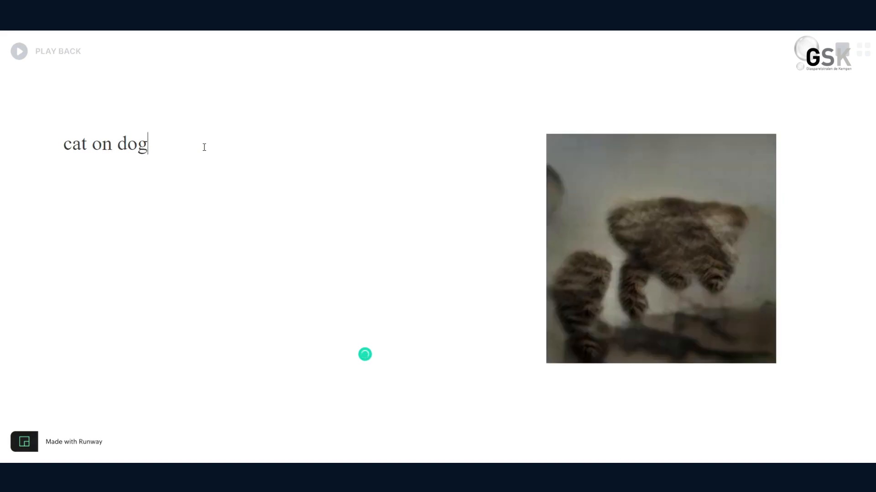
key(BackSpace)
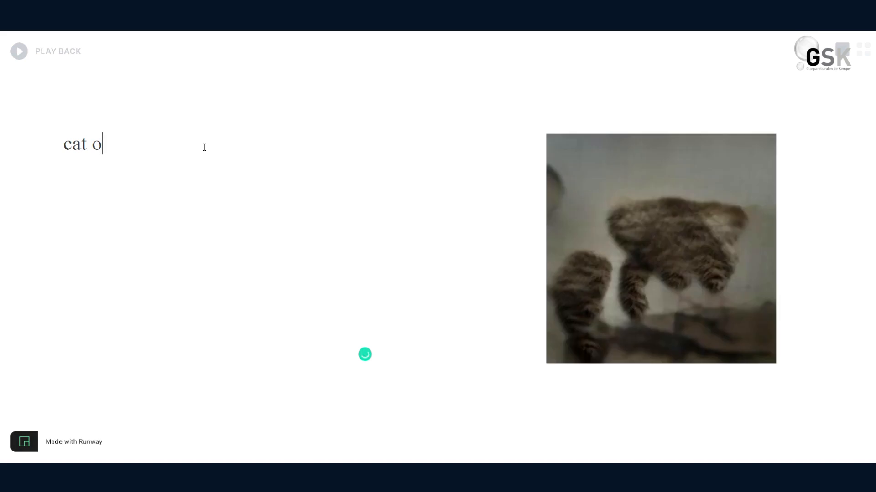
key(Backspace)
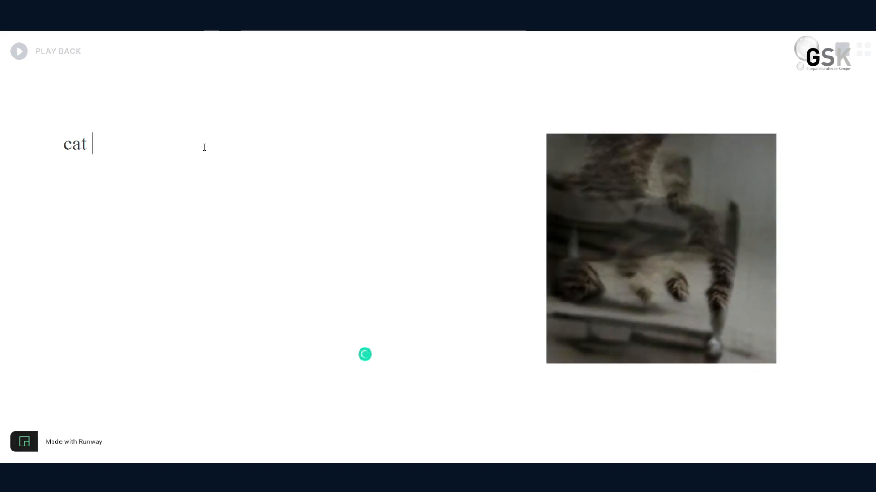
text(playing)
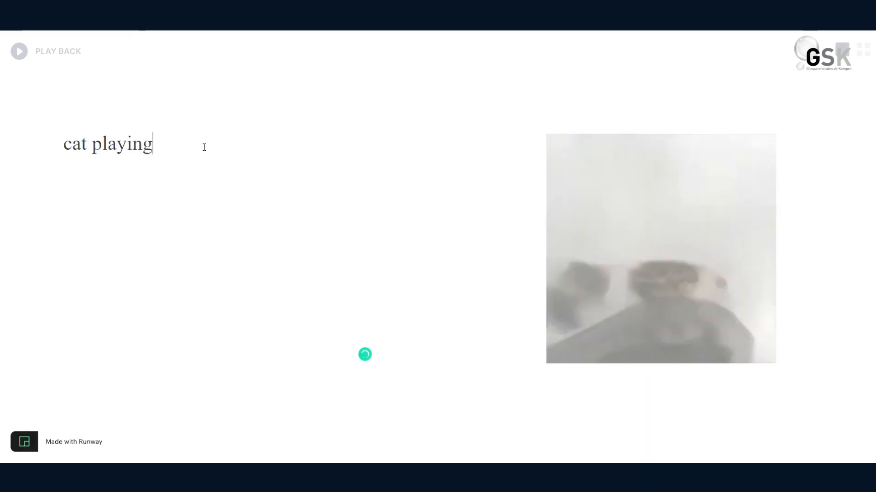
text(with dog)
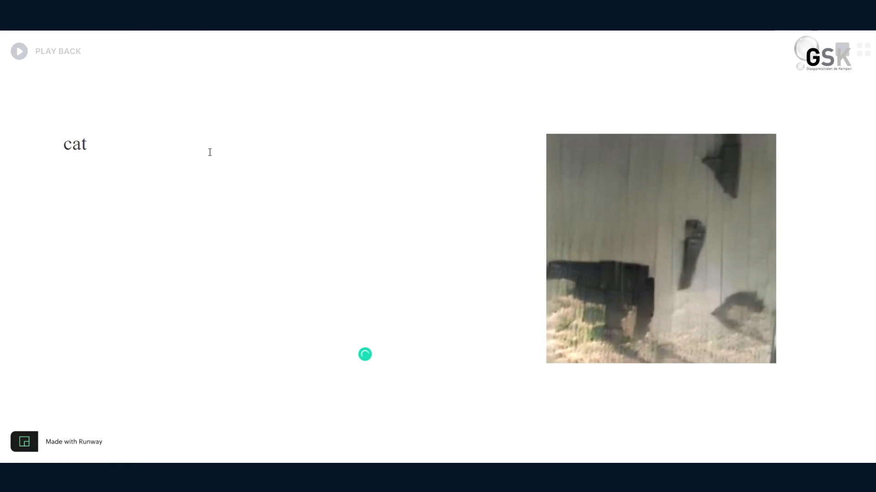
text(dog)
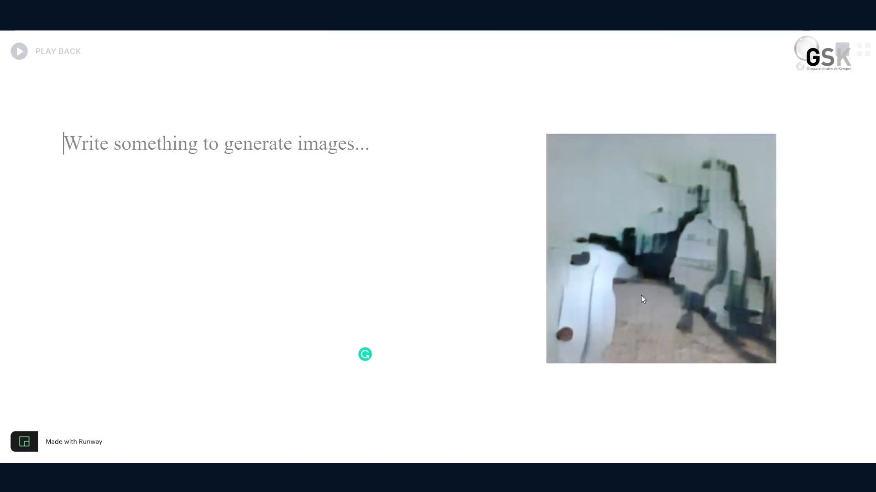
mouse_move(358, 139)
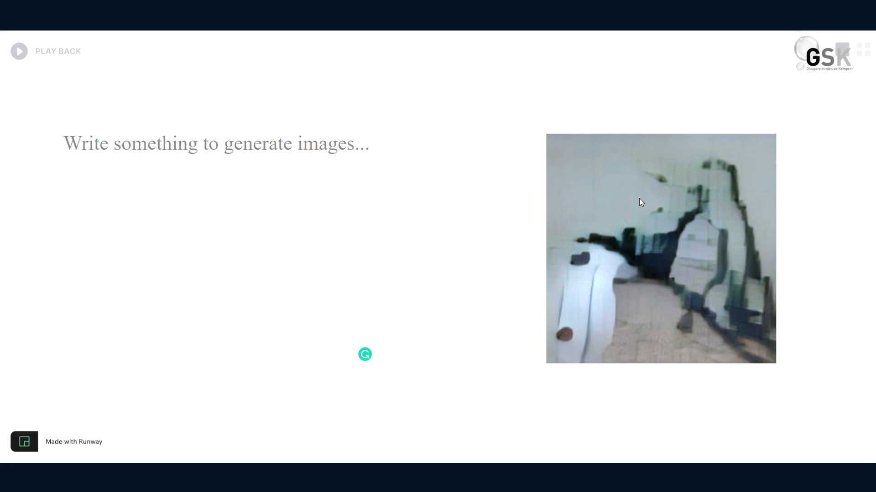
- Click into the emptied prompt area while the last generated image stays displayed
click(216, 144)
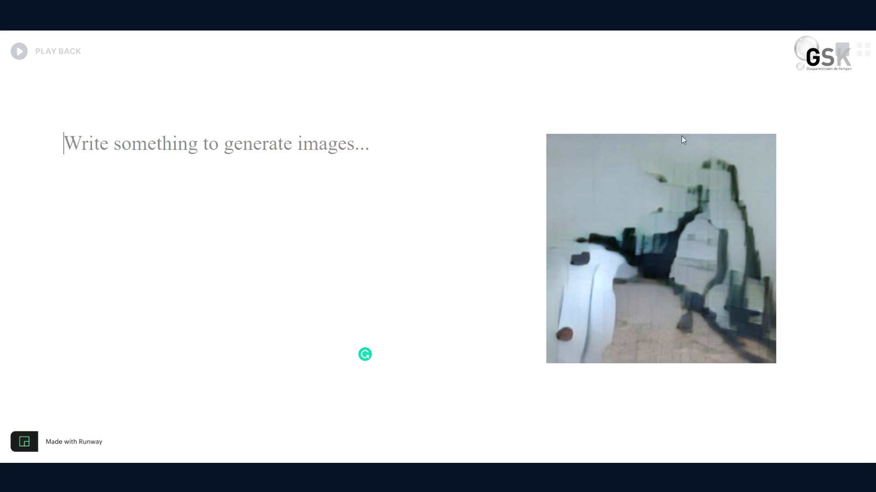
mouse_move(664, 172)
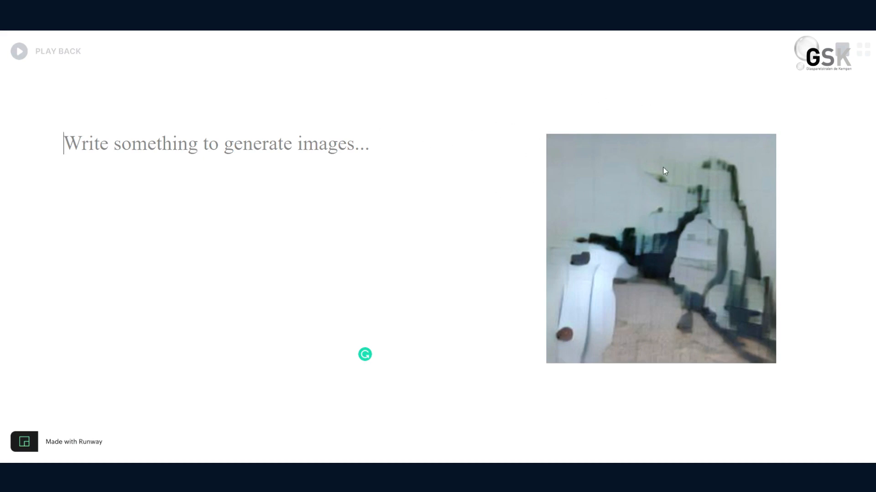
mouse_move(668, 228)
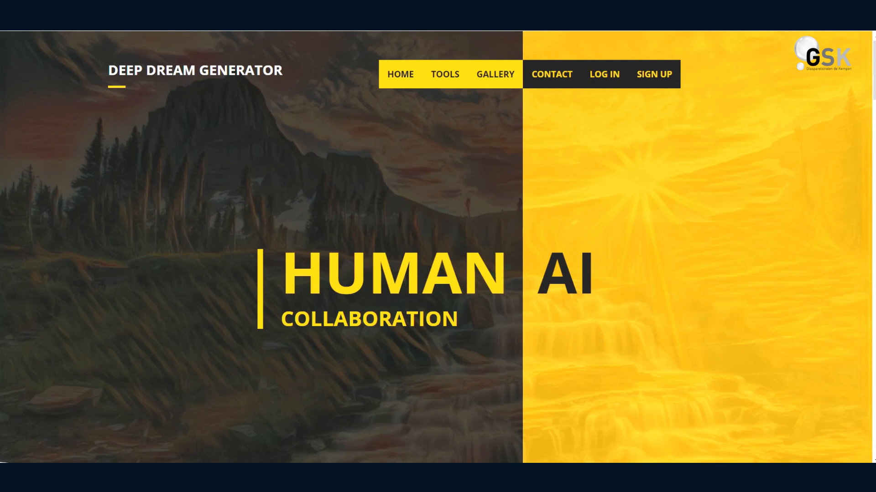
mouse_move(485, 205)
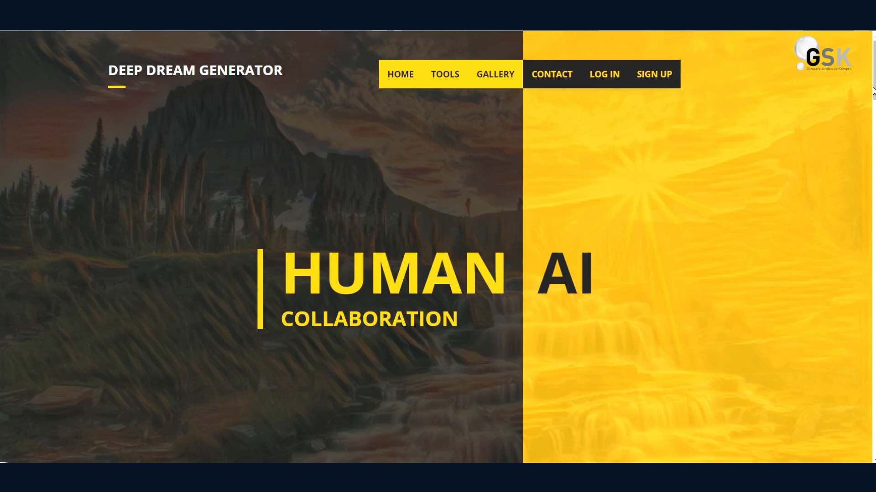
scroll(down, 3)
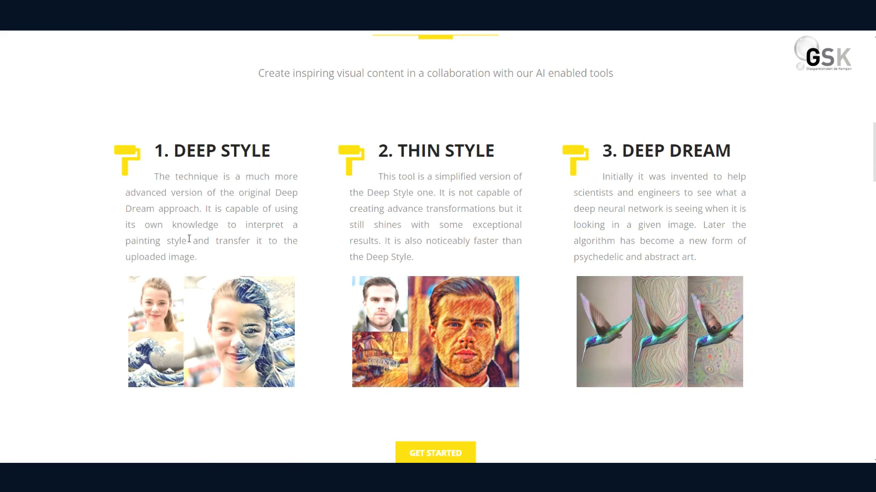
mouse_move(248, 252)
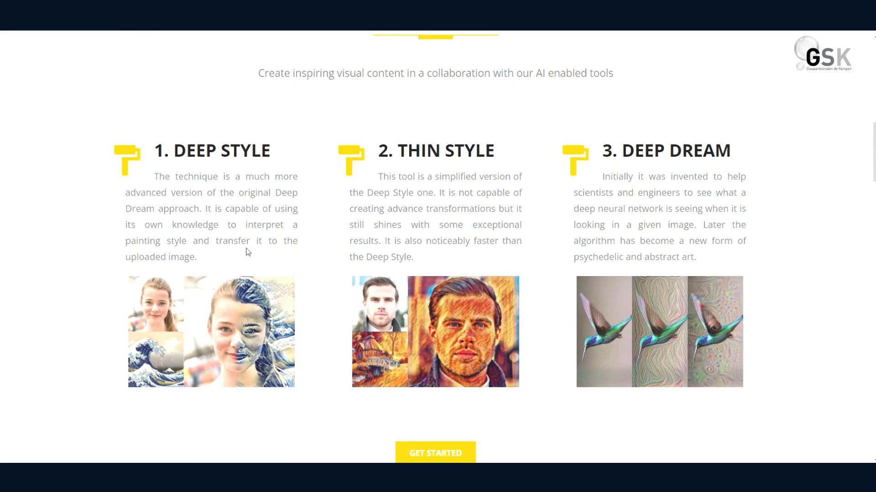
mouse_move(295, 256)
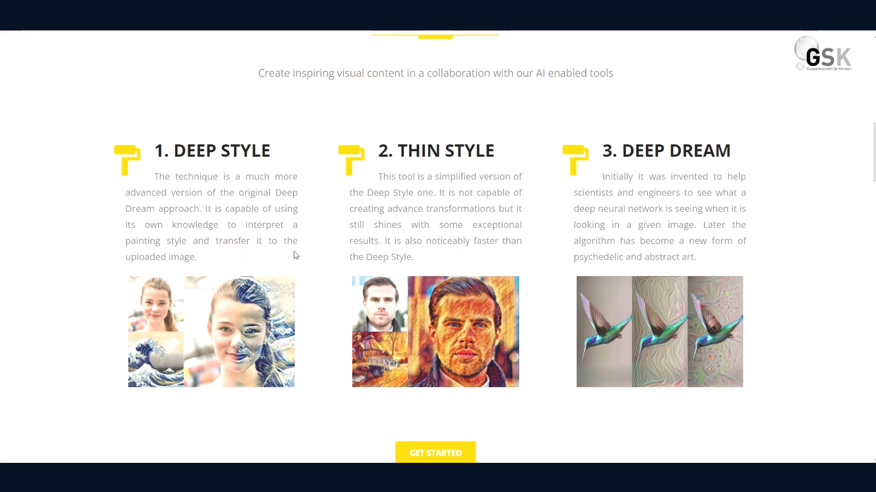
mouse_move(248, 305)
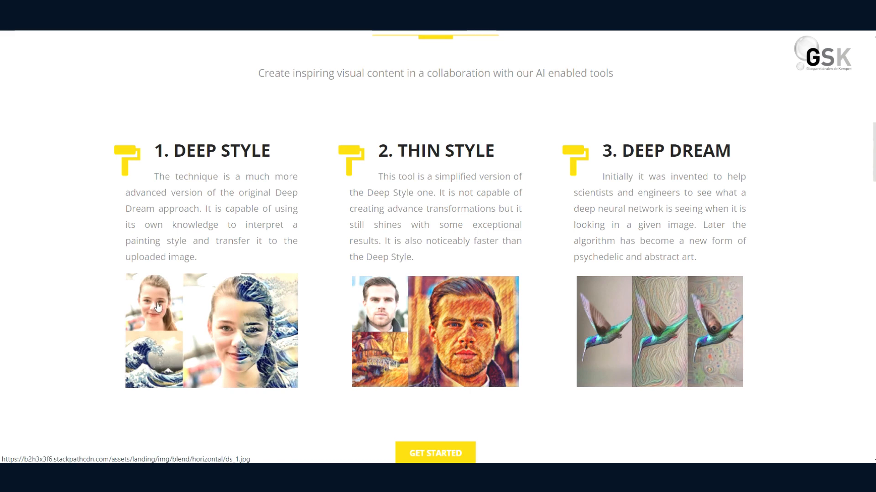
mouse_move(169, 372)
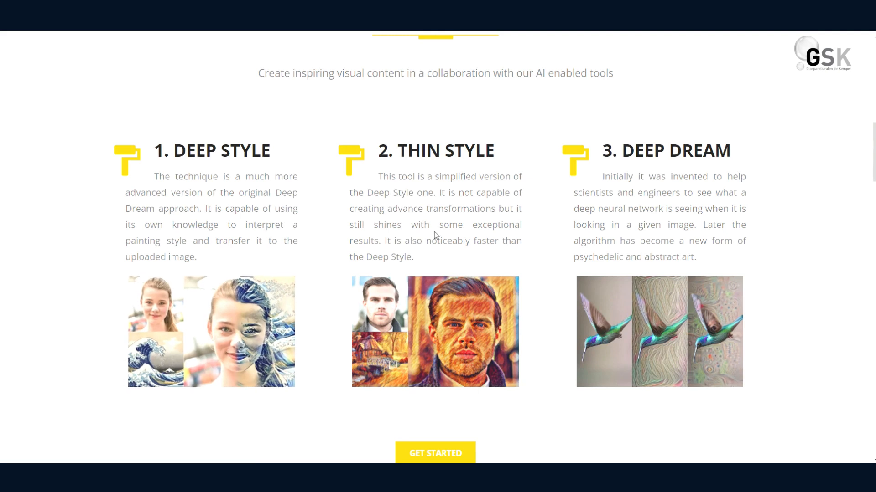
mouse_move(400, 195)
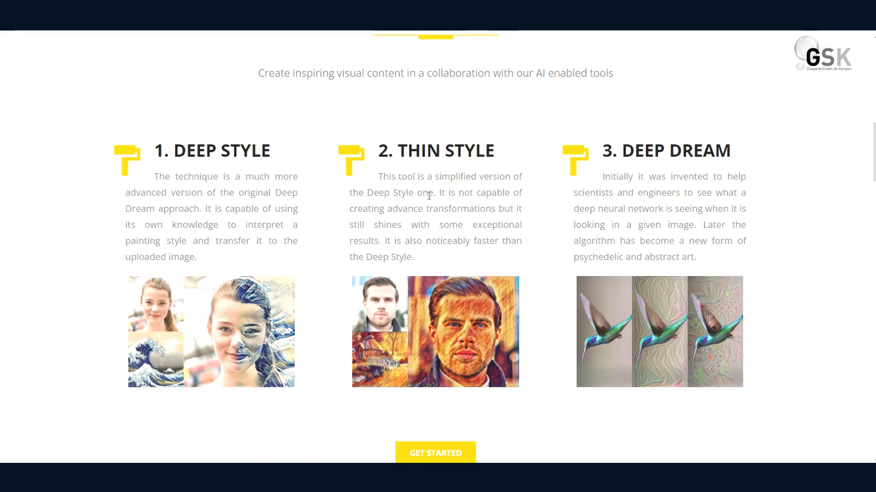
mouse_move(440, 222)
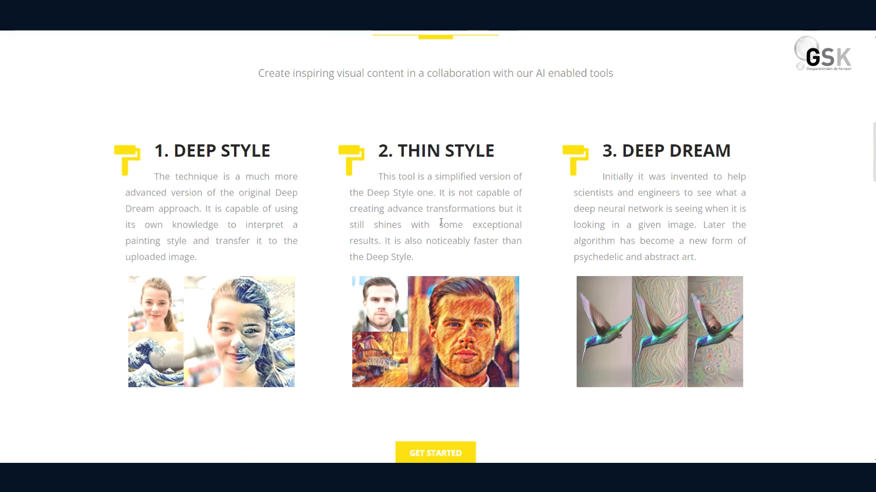
mouse_move(399, 224)
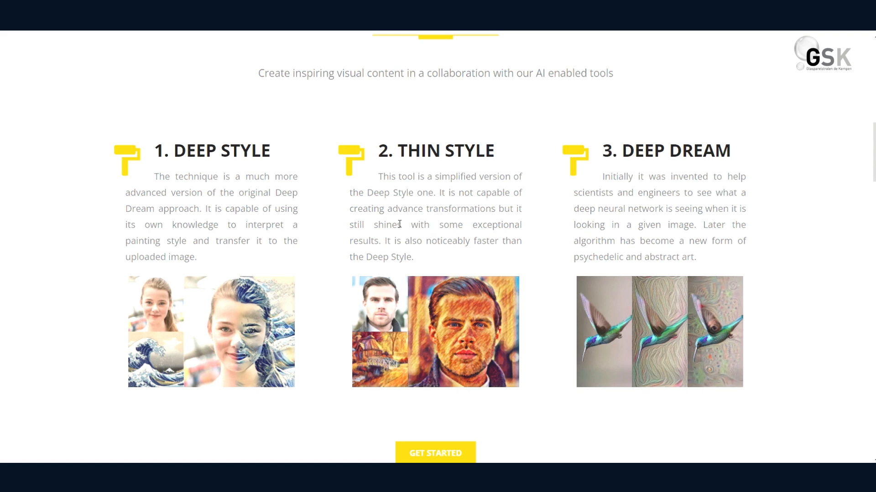
mouse_move(494, 236)
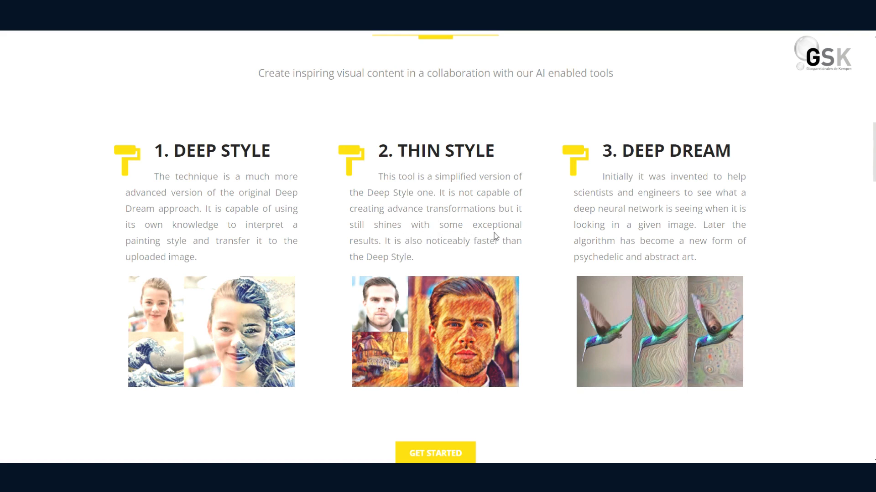
mouse_move(498, 269)
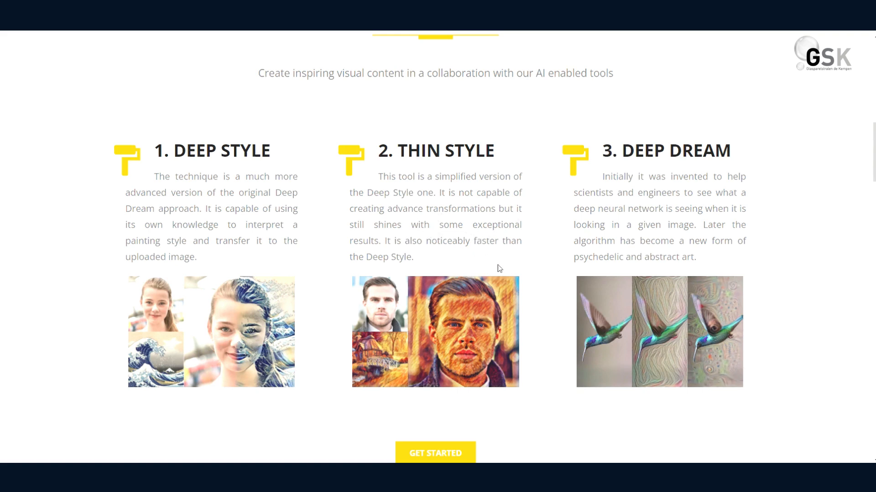
mouse_move(435, 342)
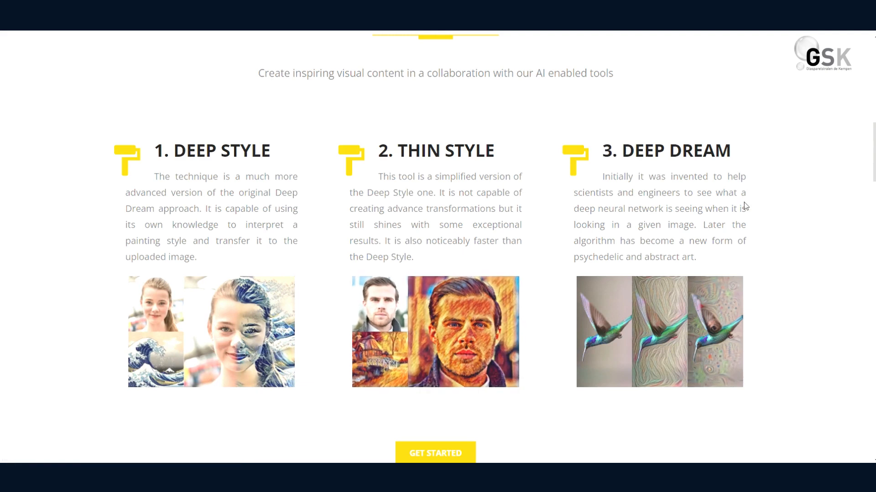
mouse_move(649, 202)
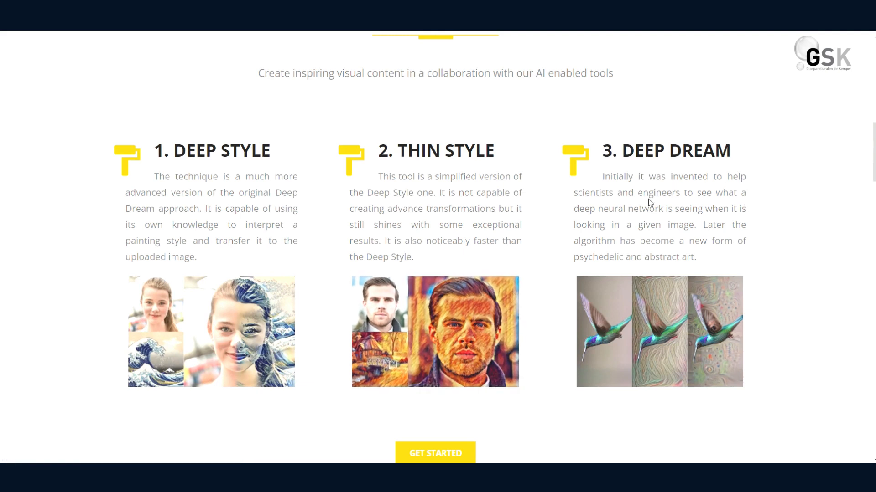
mouse_move(732, 205)
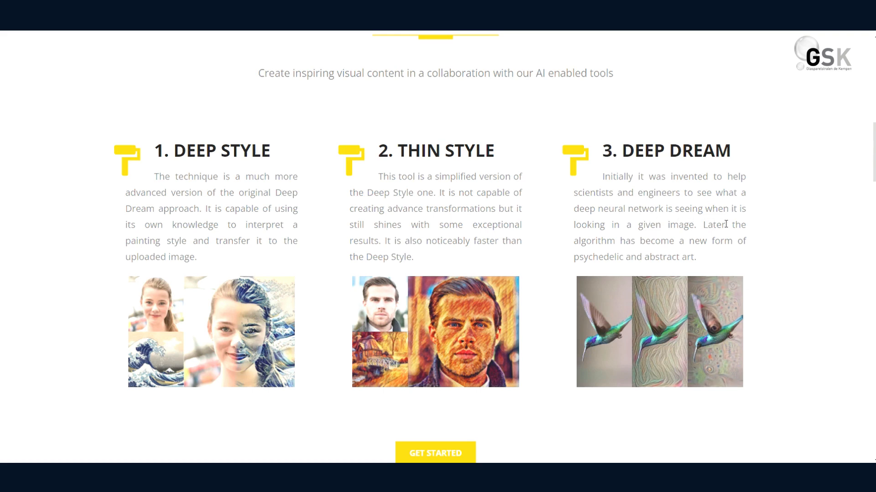
mouse_move(747, 238)
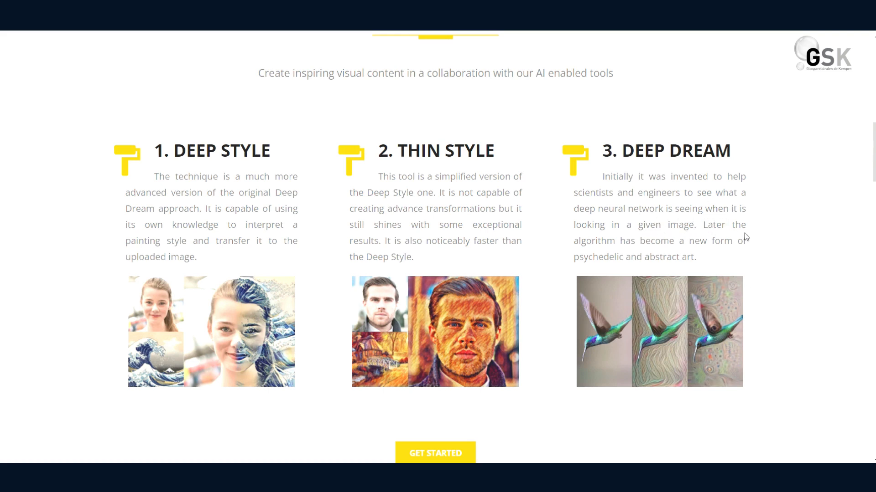
mouse_move(755, 255)
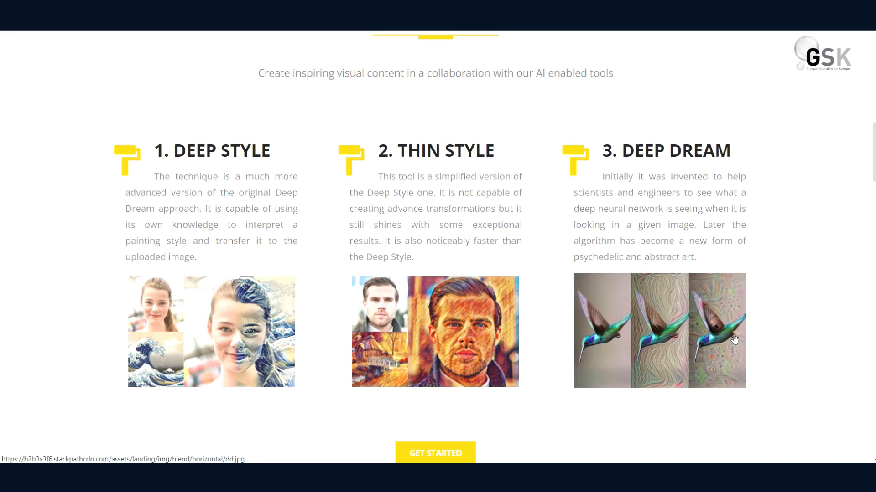
scroll(down, 3)
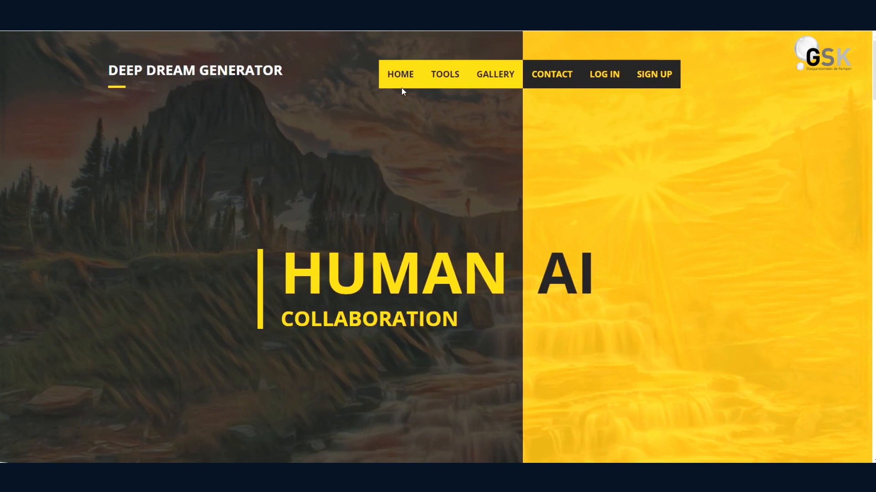
mouse_move(629, 32)
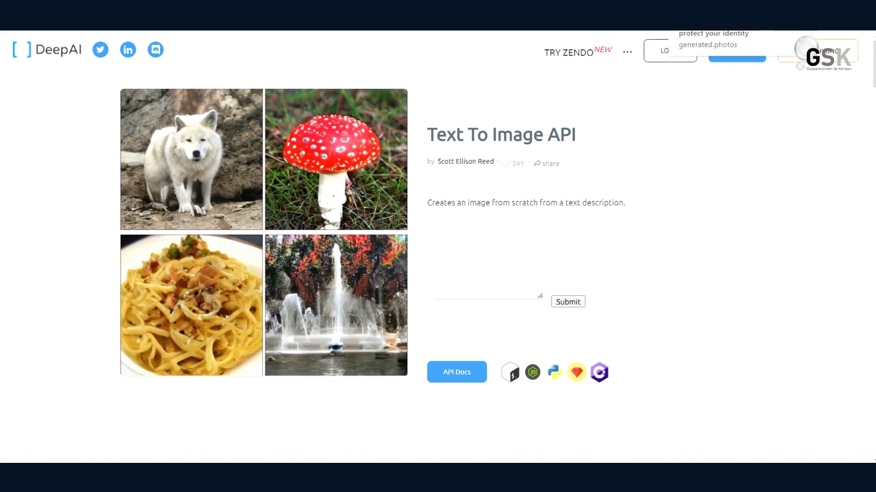
- Go to the Generated Photos home page on protecting identity with look-alike faces
click(706, 45)
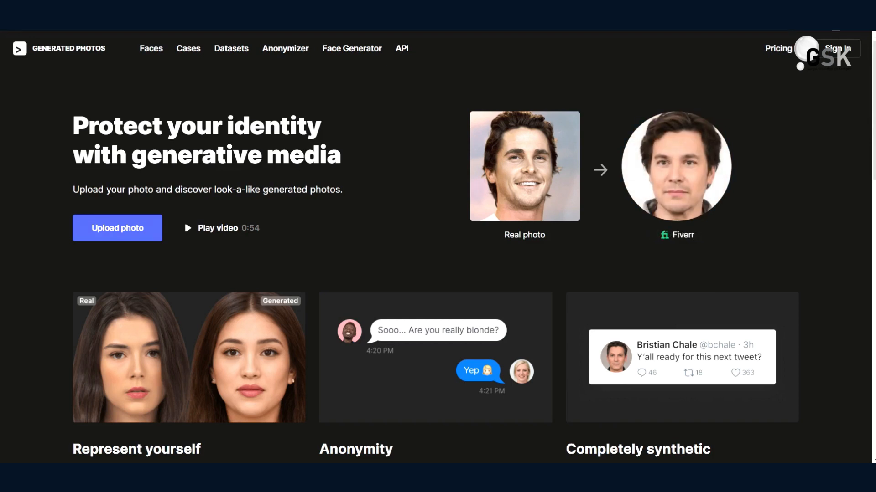
scroll(down, 3)
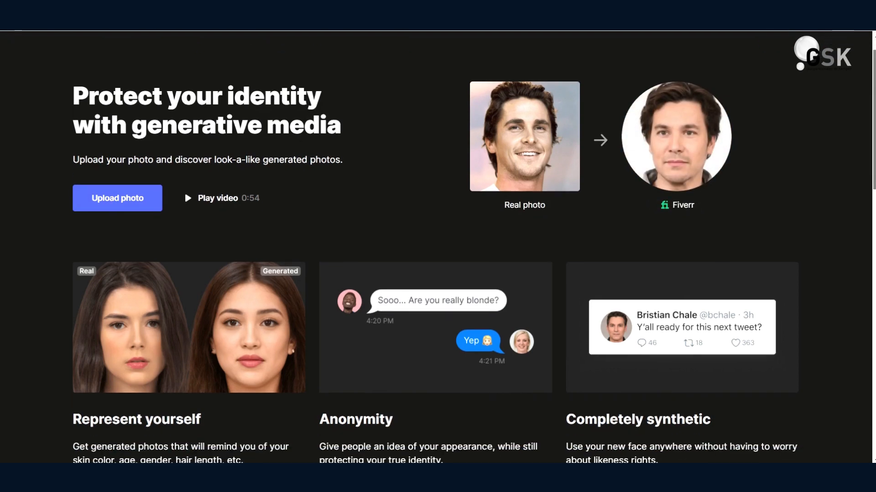
scroll(down, 3)
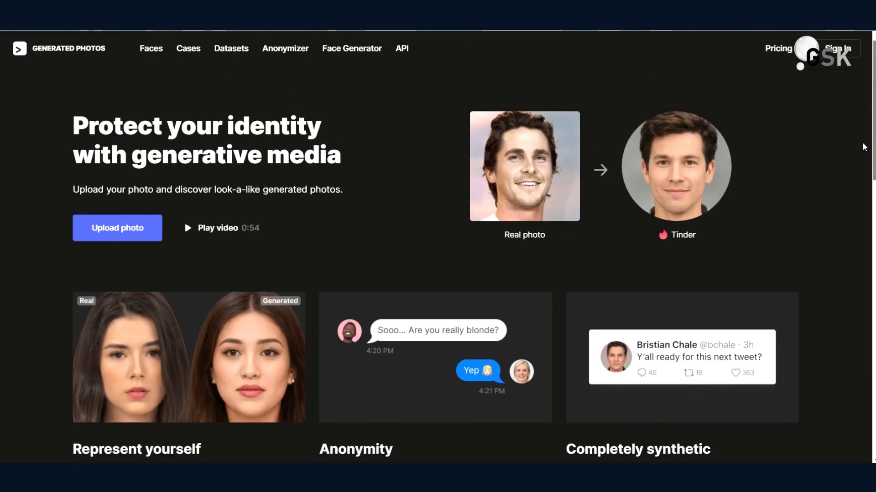
scroll(down, 3)
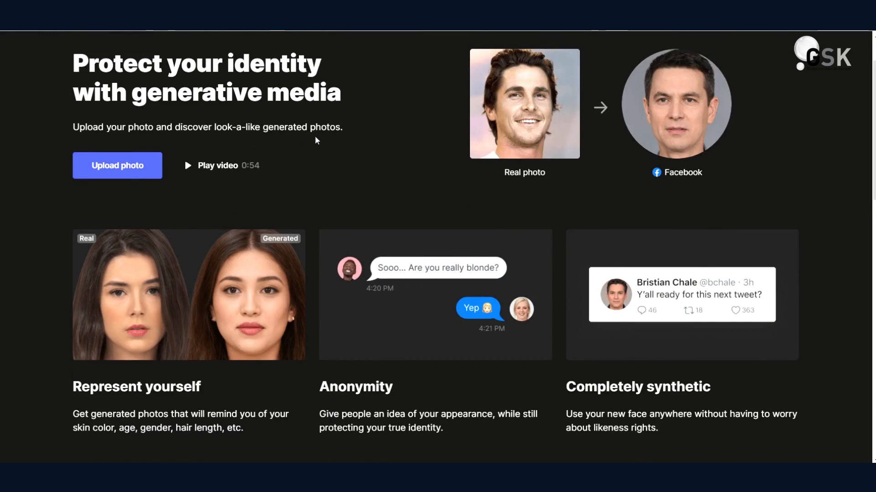
mouse_move(338, 143)
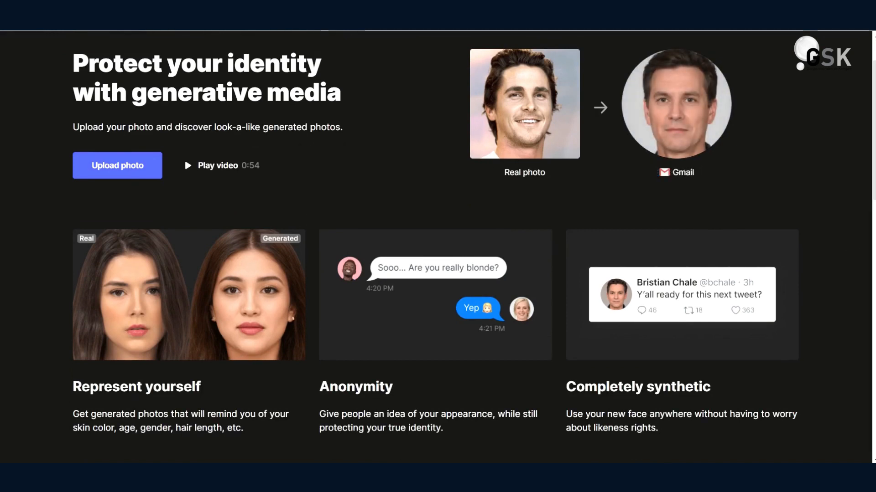
scroll(down, 3)
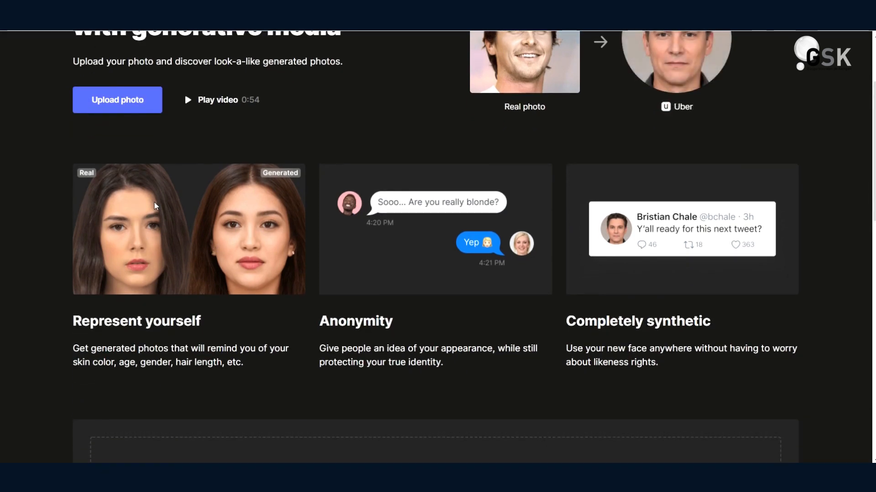
mouse_move(284, 194)
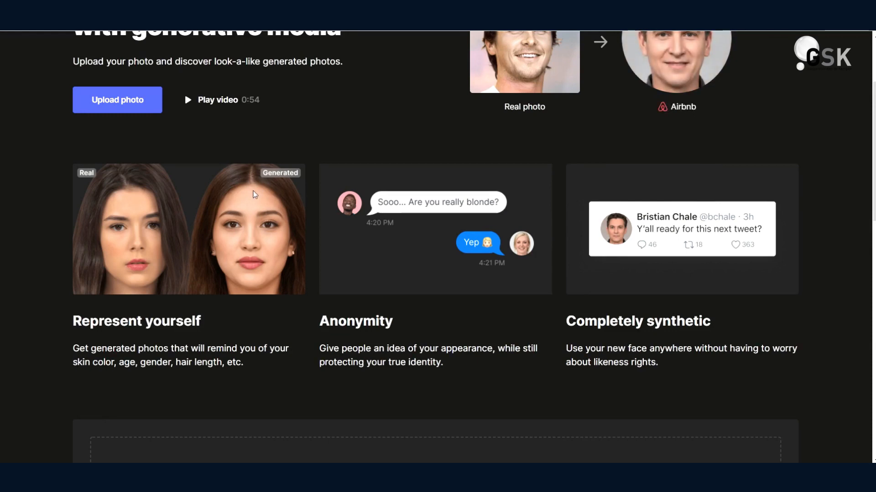
mouse_move(333, 373)
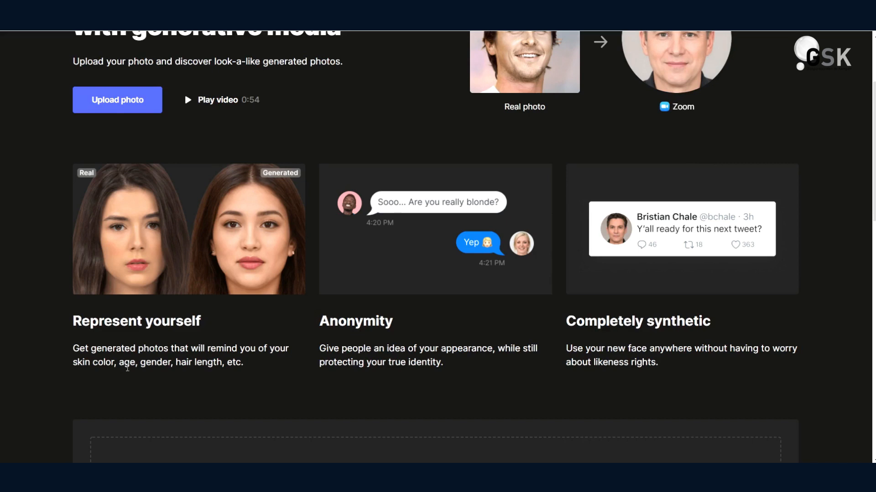
mouse_move(208, 373)
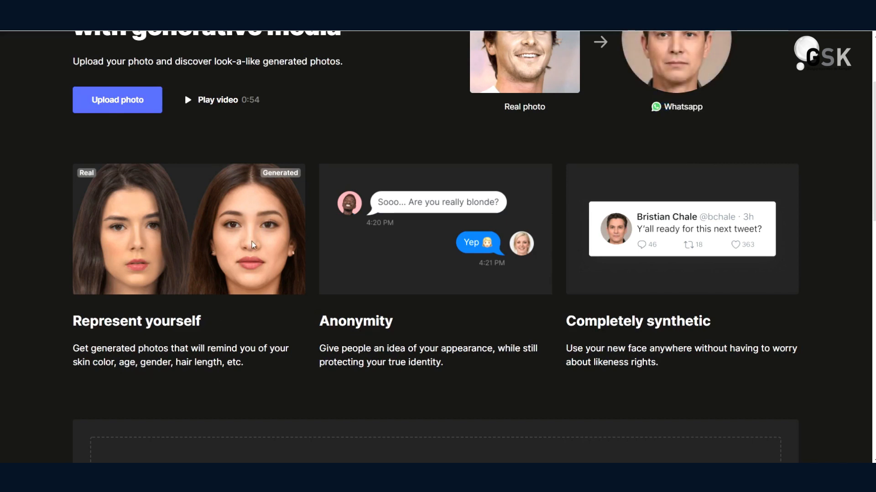
mouse_move(262, 228)
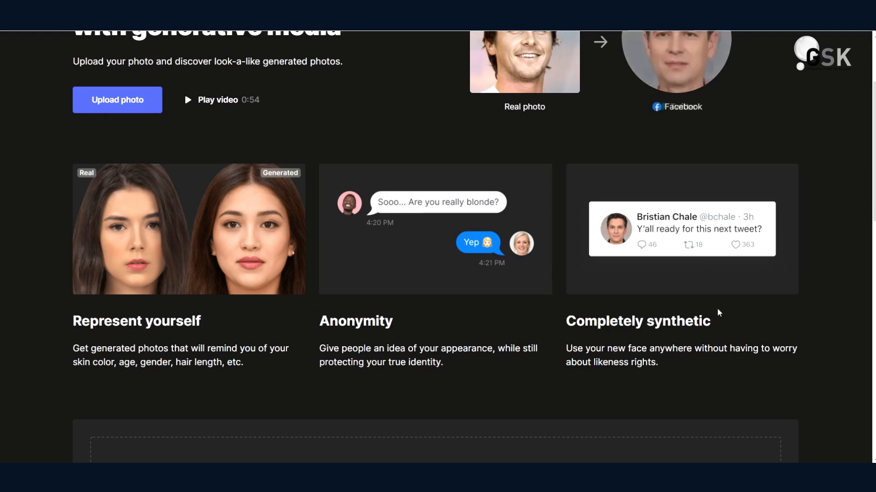
mouse_move(677, 234)
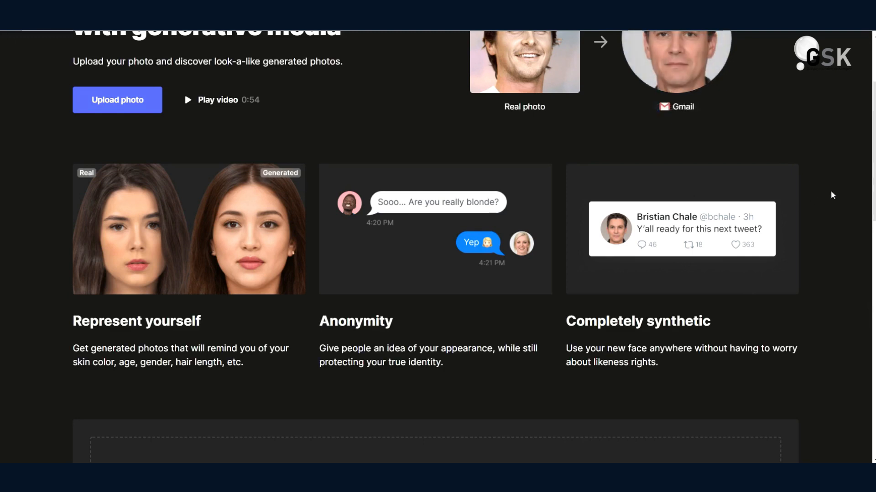
scroll(down, 3)
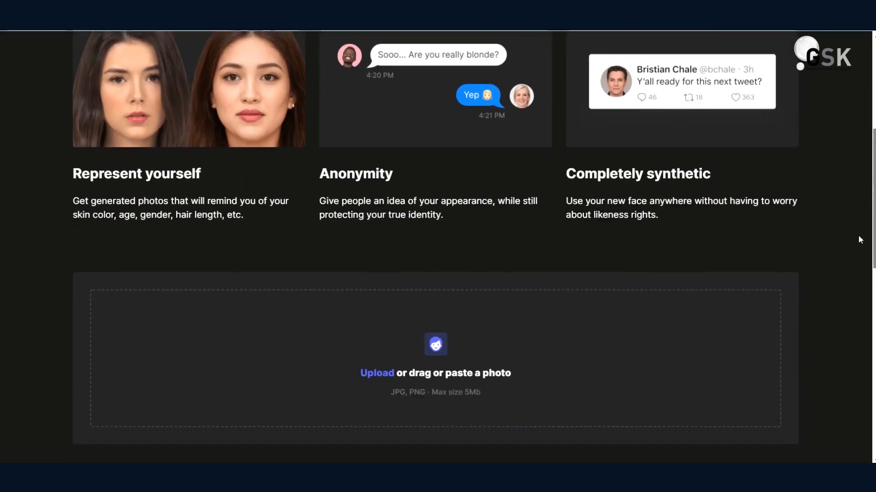
scroll(down, 3)
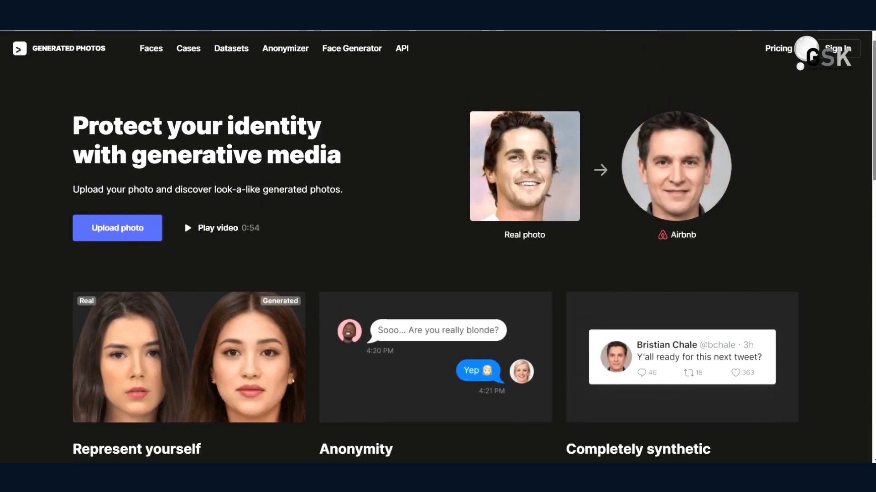
mouse_move(711, 167)
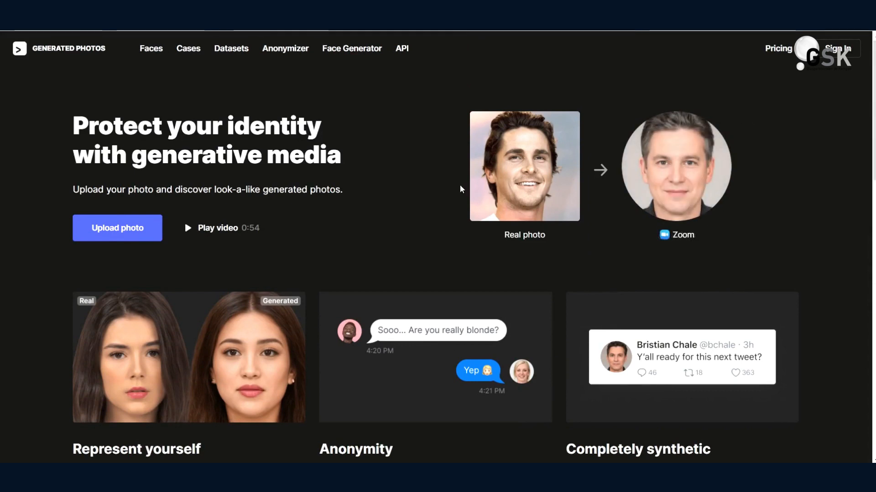
mouse_move(609, 201)
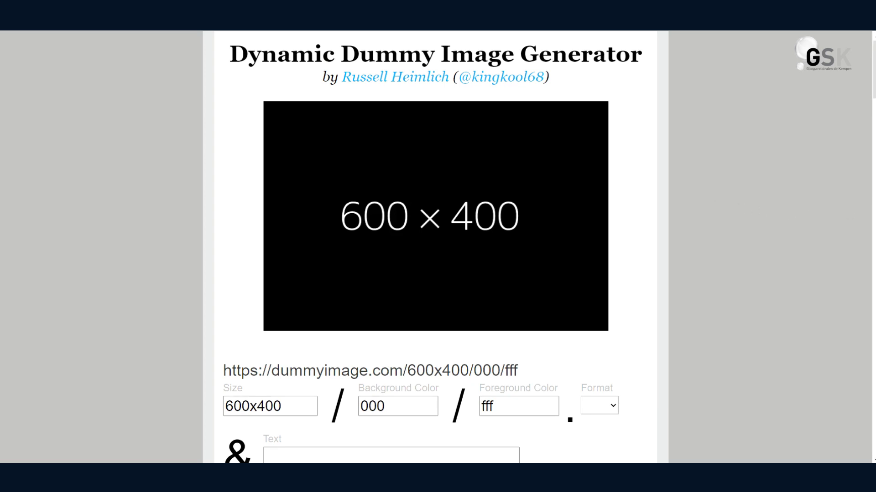
- Scroll to the dummyimage.com settings and enter 'cat dog' as the placeholder text
scroll(down, 3)
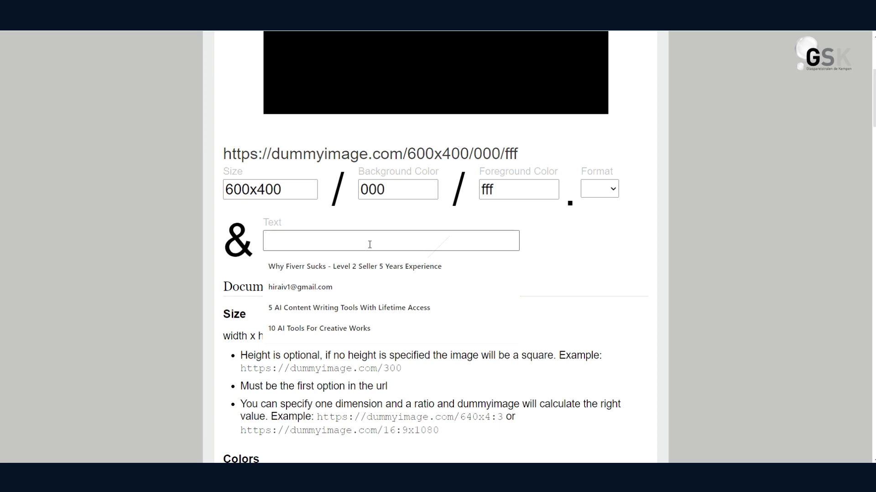
text(cat dog)
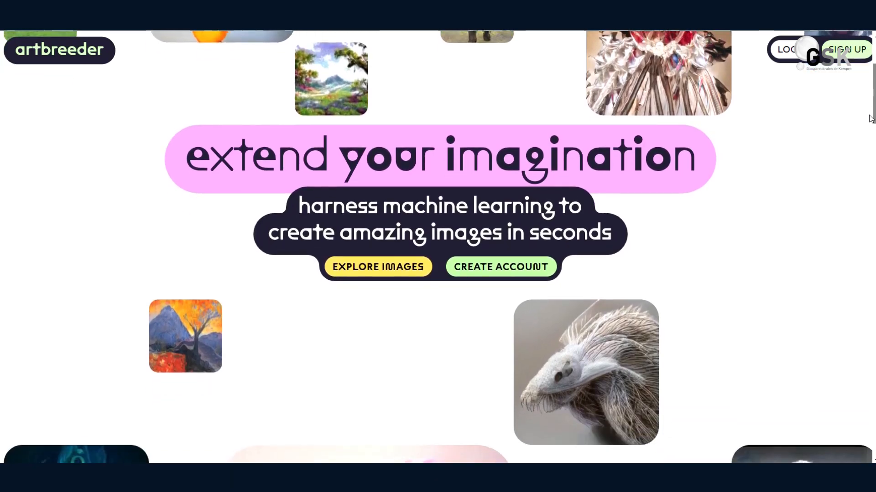
- Scroll Artbreeder's Images gallery and switch to the Random tab of generated portraits
scroll(down, 3)
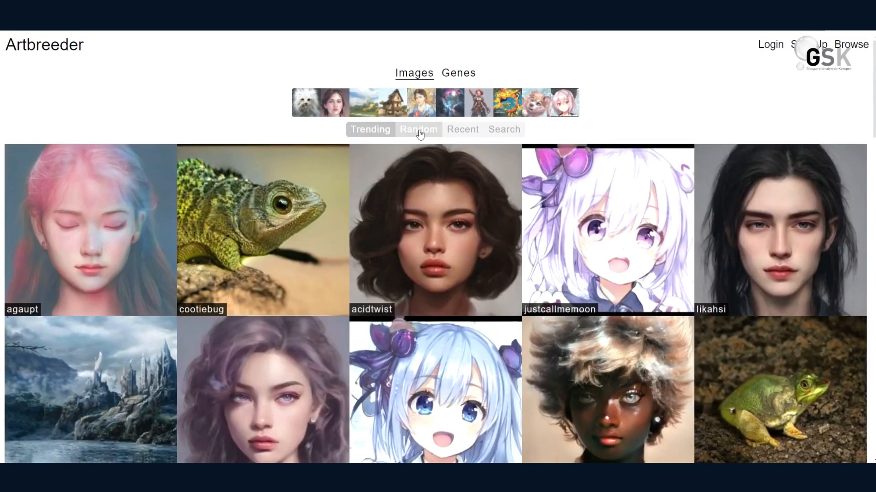
click(418, 129)
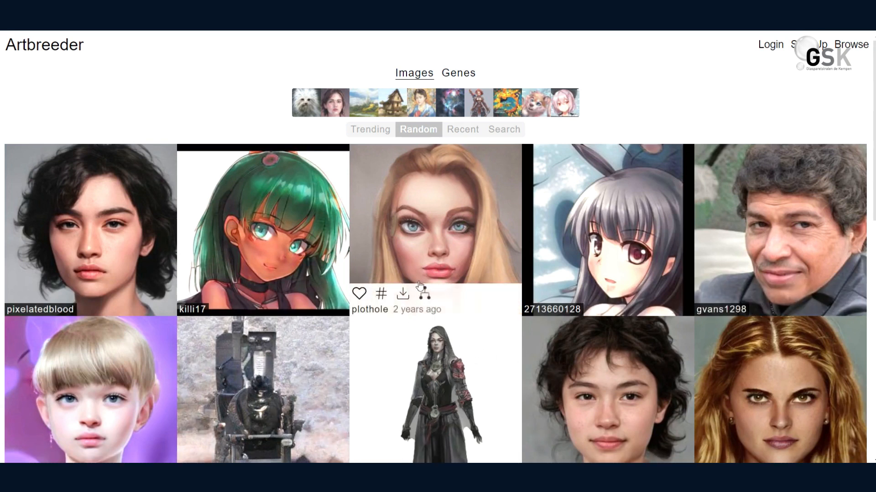
mouse_move(692, 124)
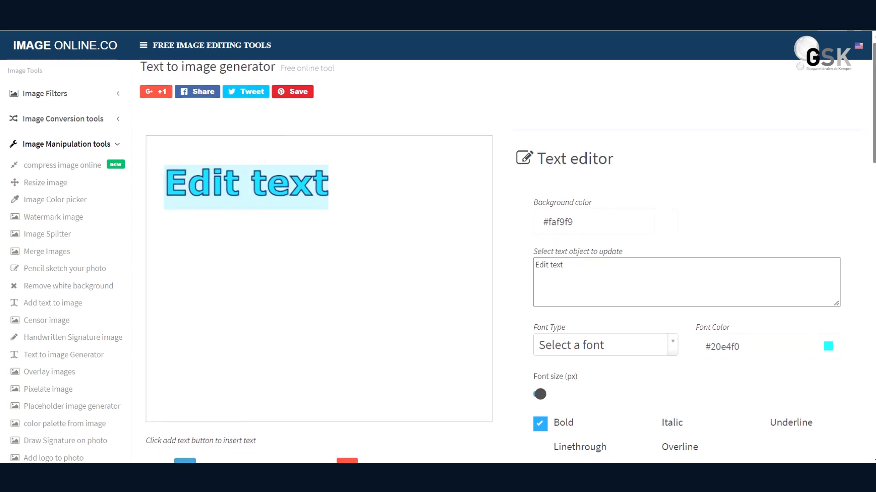
- Scroll down to the 'Edit text' sample canvas and Text editor panel
scroll(down, 3)
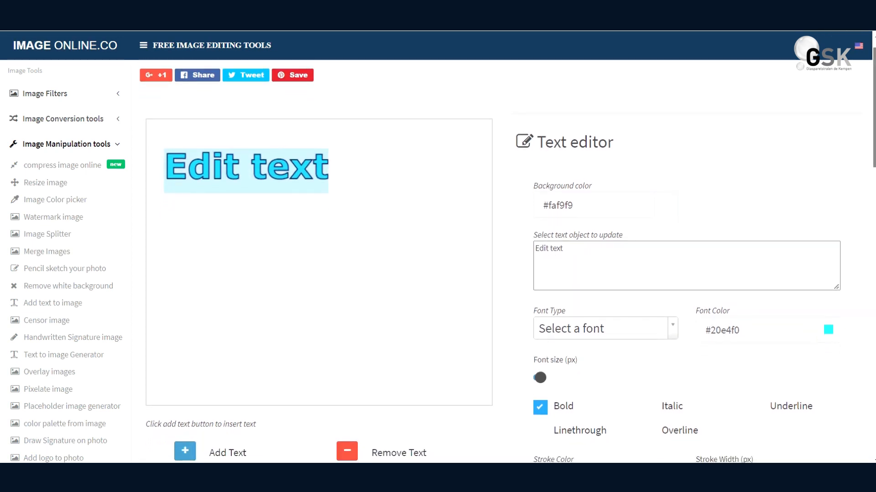
scroll(down, 3)
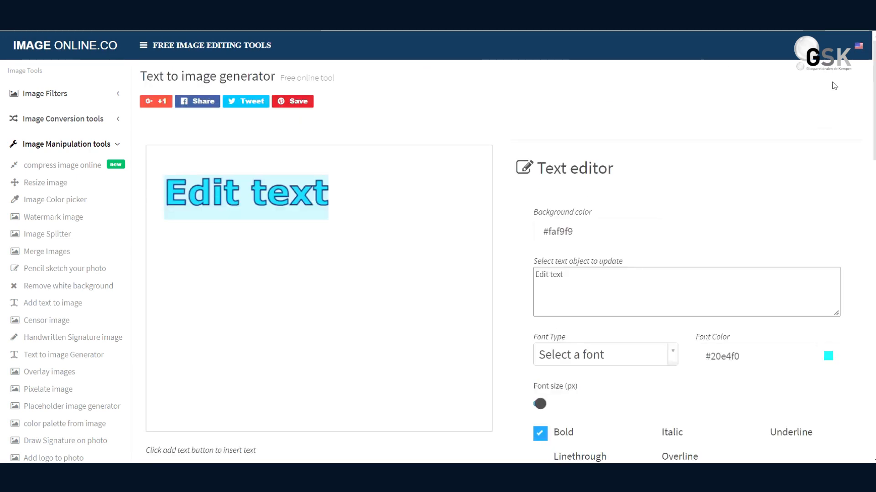
mouse_move(378, 150)
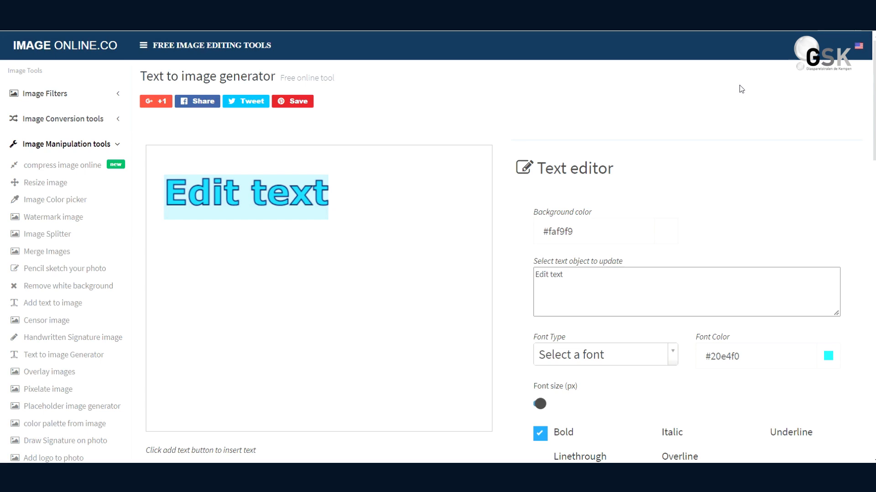
mouse_move(741, 91)
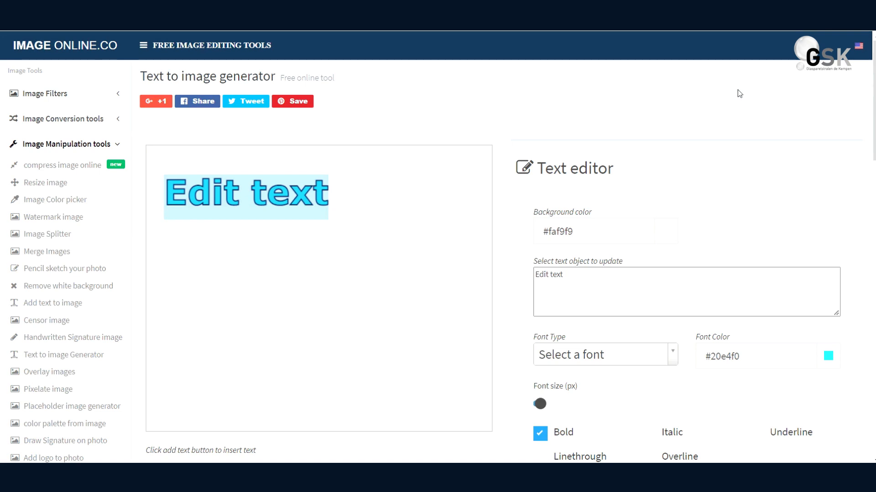
mouse_move(729, 117)
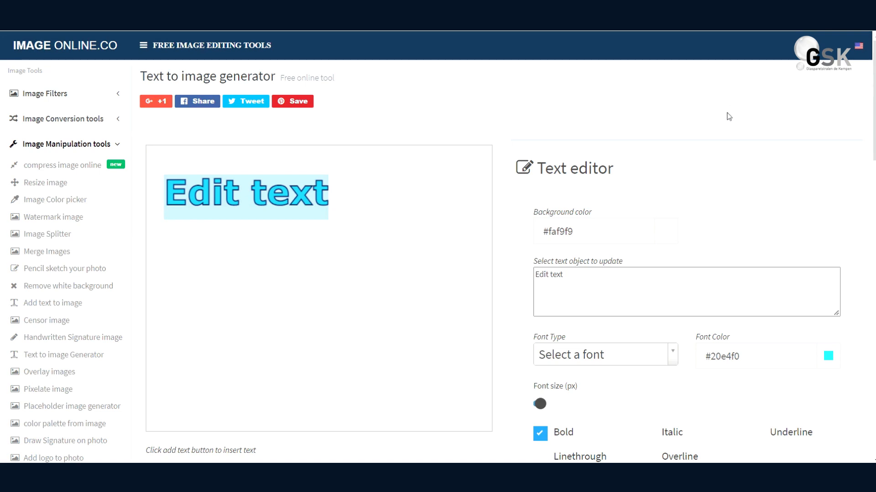